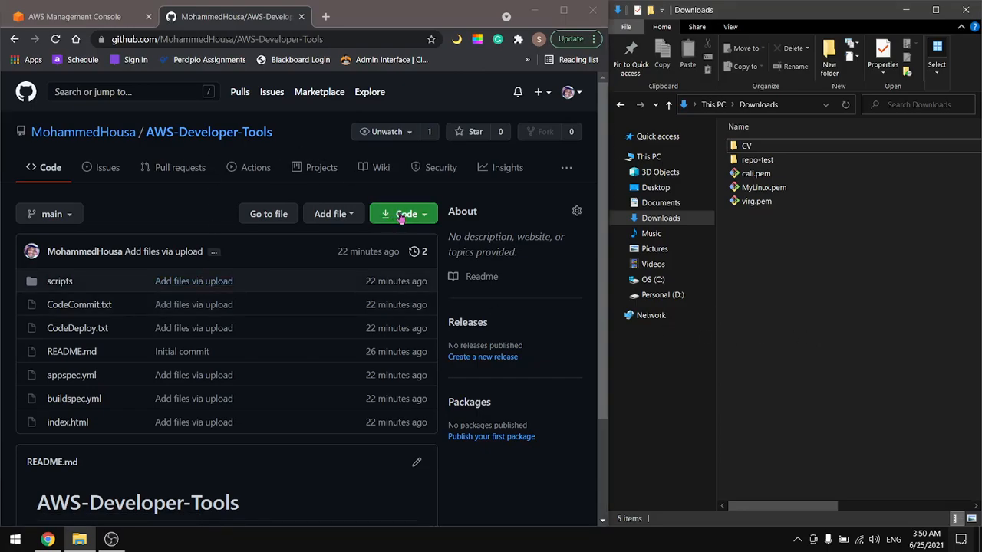
- Download the AWS-Developer-Tools repository from GitHub as a ZIP into Downloads
left_click(402, 213)
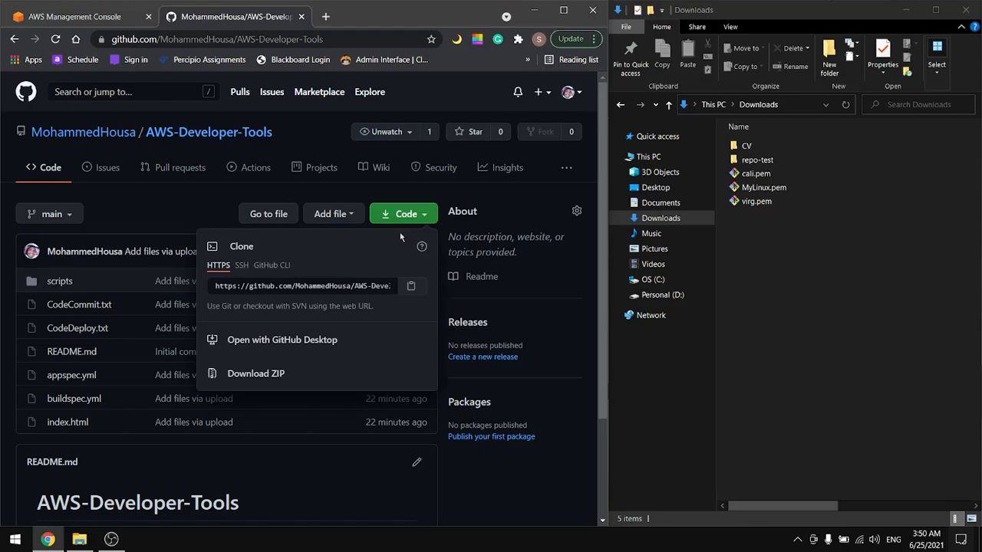
mouse_move(267, 374)
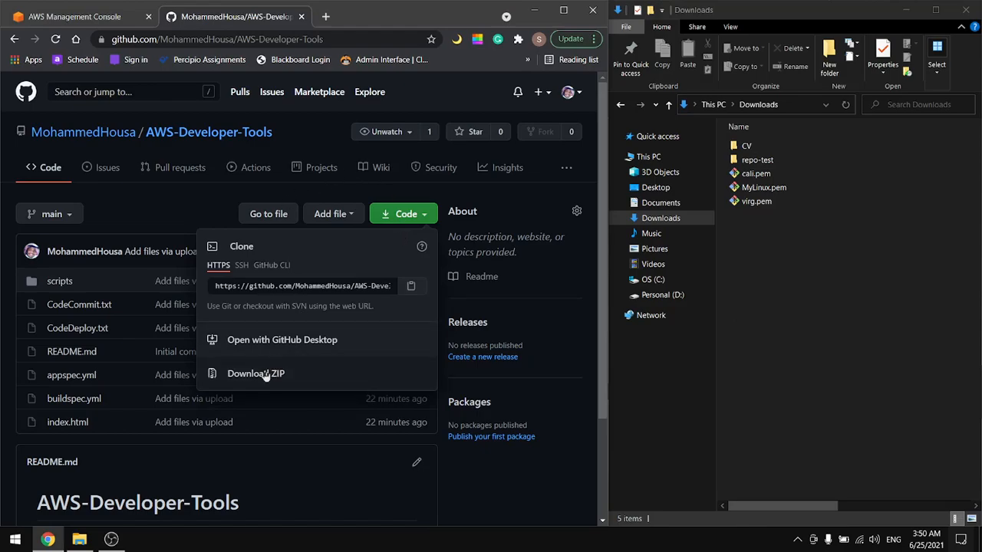
left_click(255, 375)
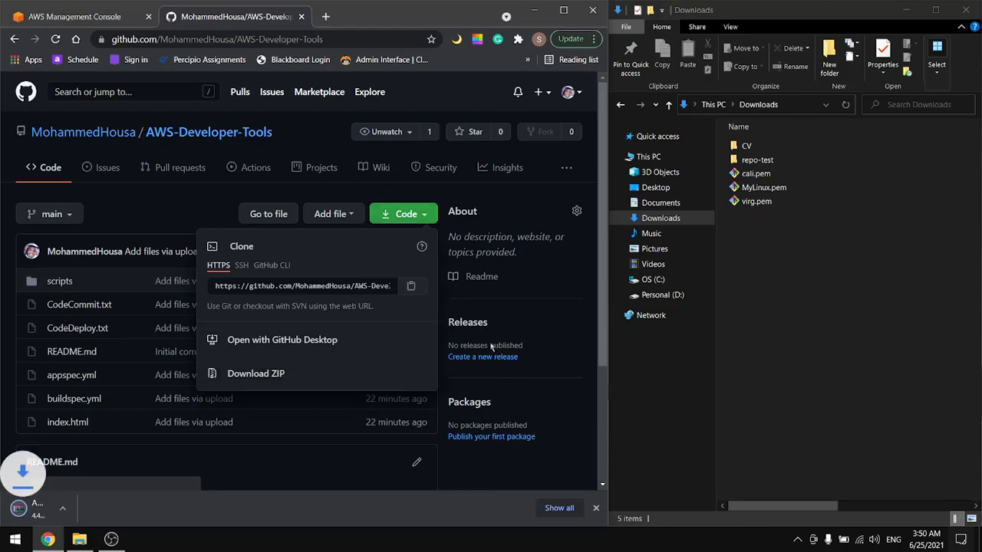
left_click(255, 374)
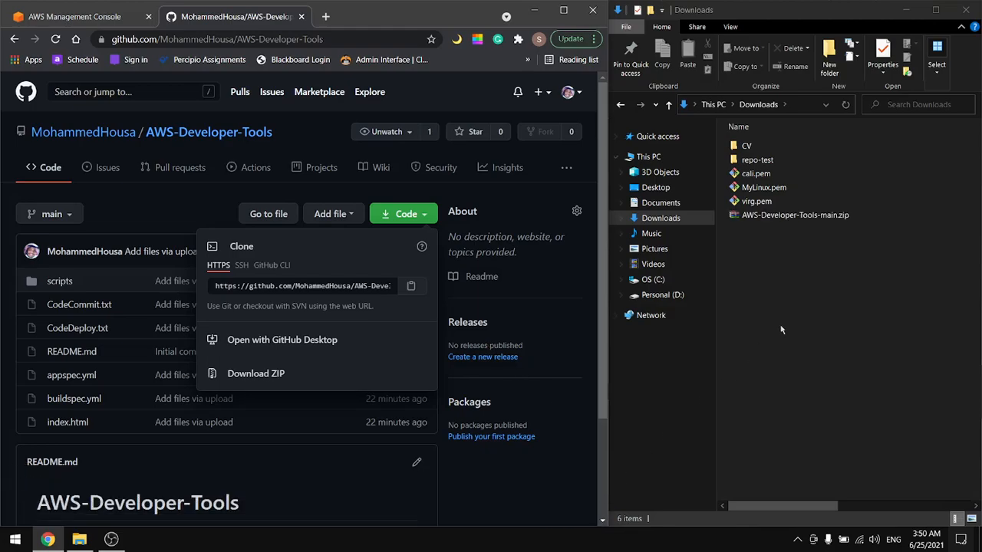
- Extract the archive and open CodeCommit.txt from the AWS-Developer-Tools-main folder
right_click(794, 215)
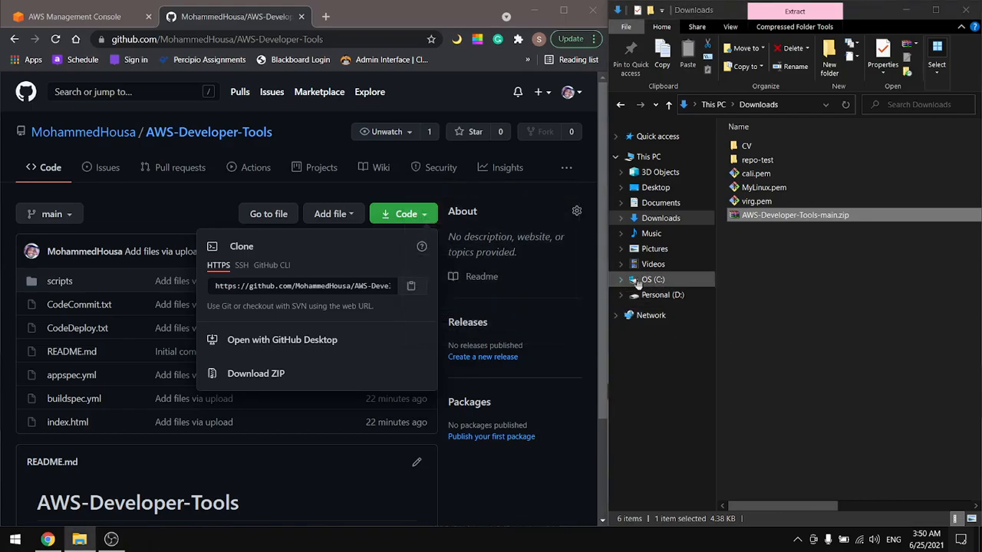
double_click(795, 215)
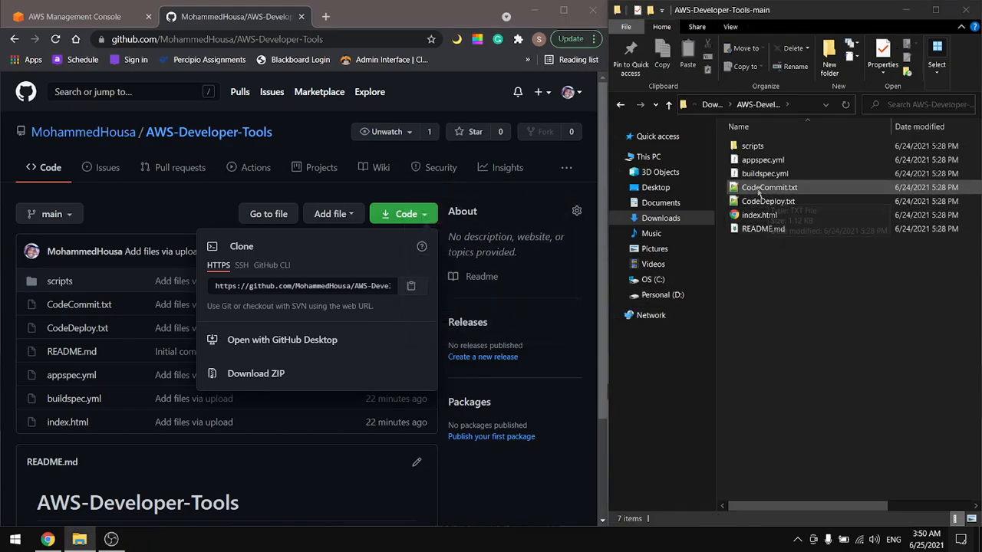
double_click(769, 188)
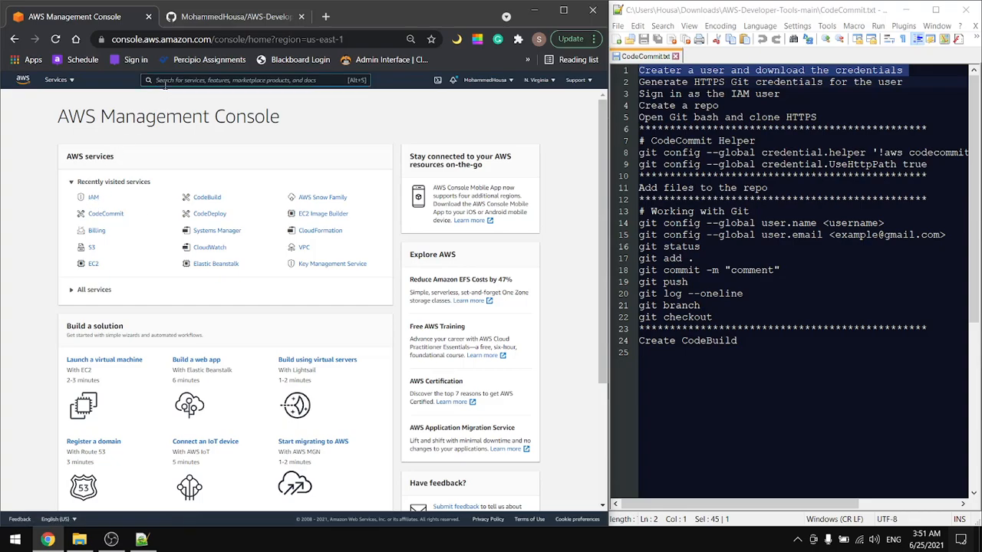
- In IAM, start a new user 'Demo' with programmatic and console access
type("iam")
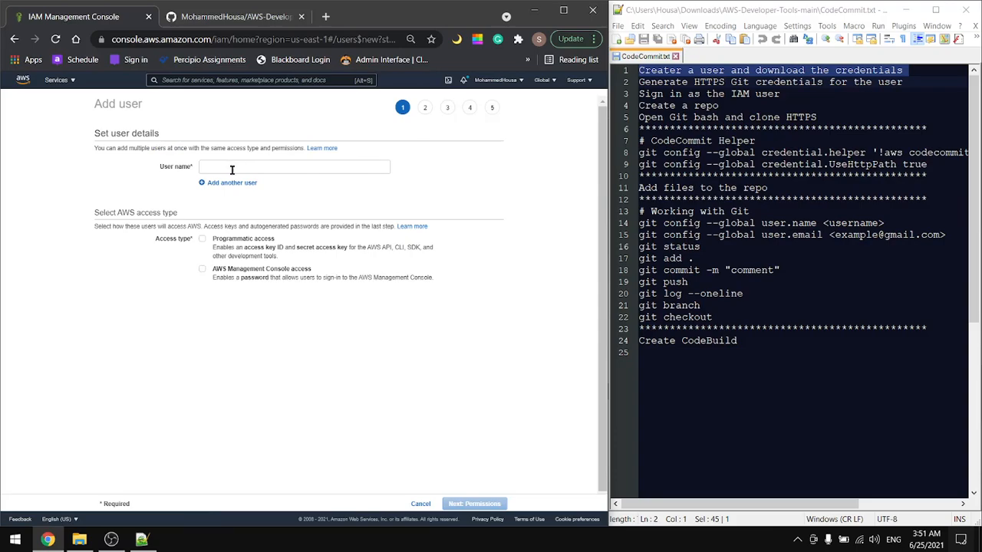
type("De")
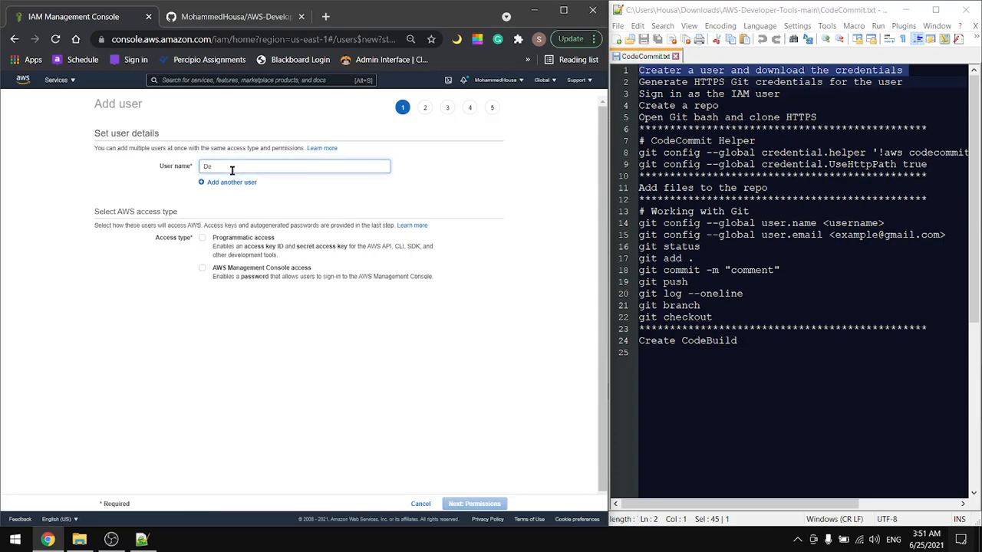
type("mo")
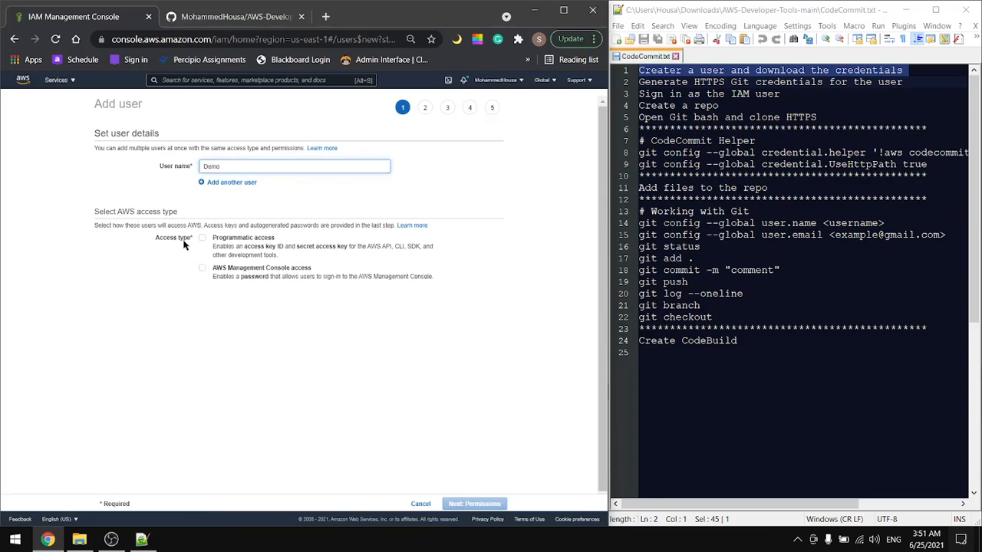
left_click(202, 267)
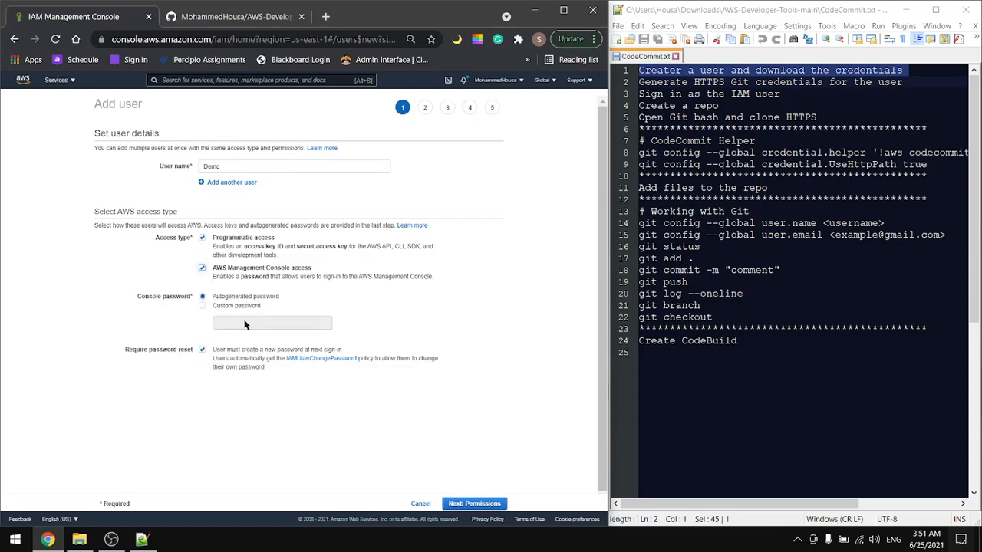
left_click(202, 350)
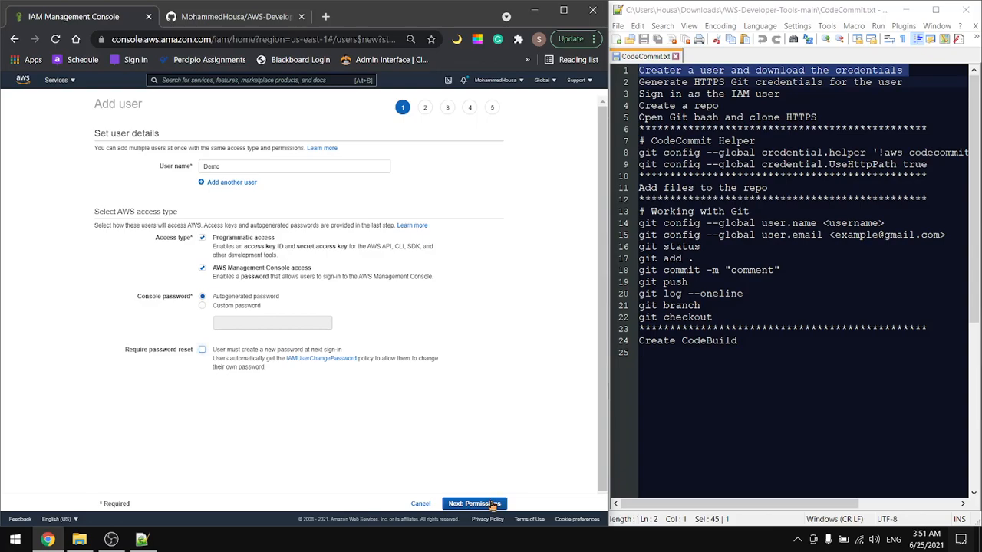
left_click(472, 503)
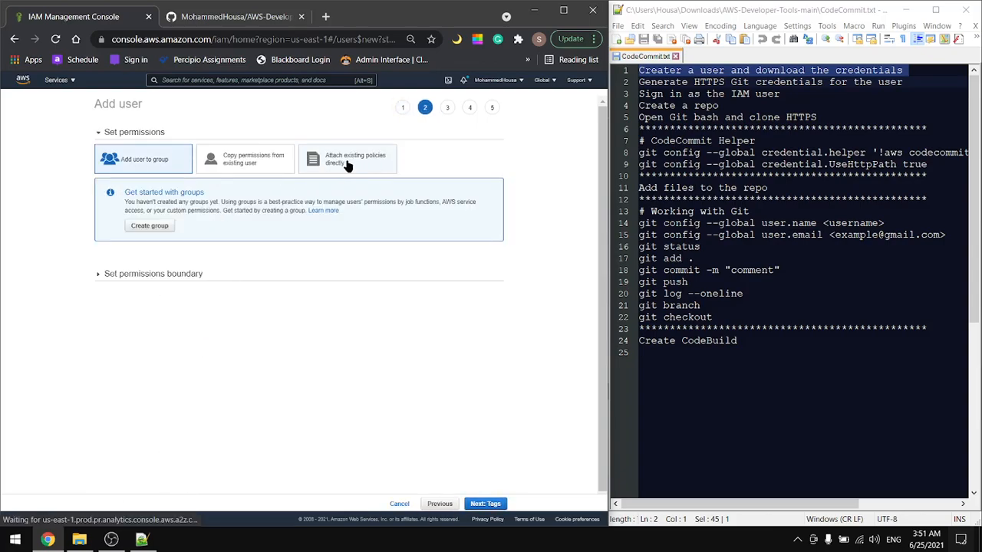
- Attach the AdministratorAccess policy directly and add a Name tag
left_click(346, 158)
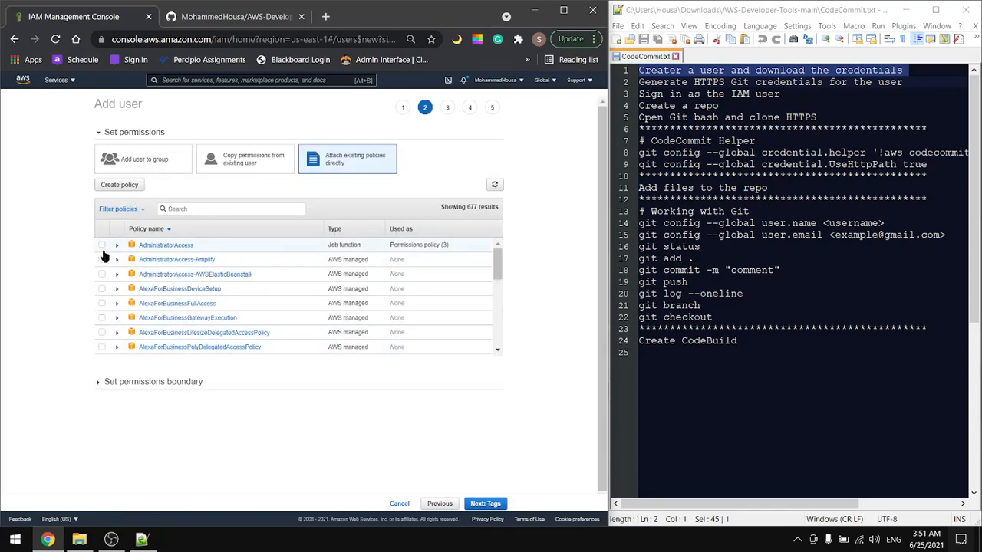
left_click(101, 246)
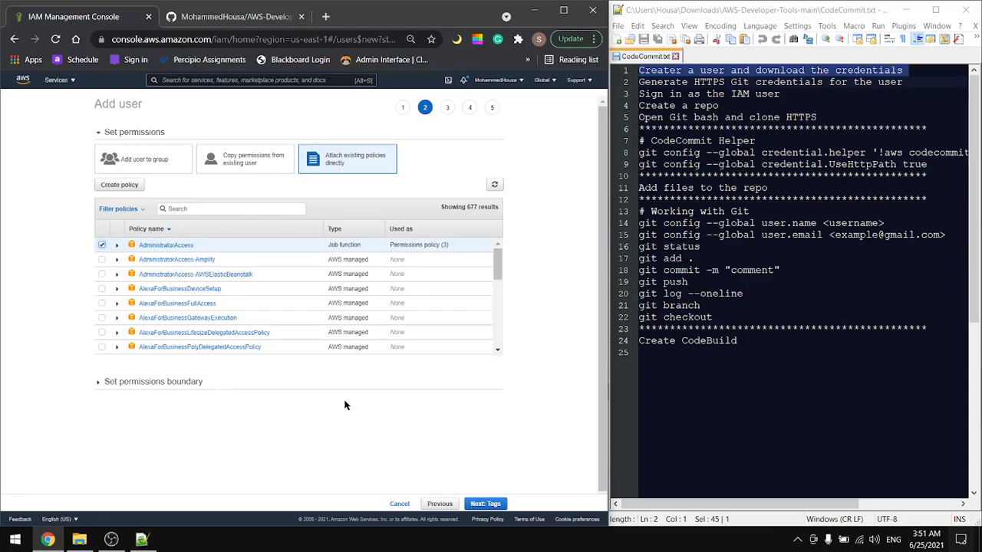
left_click(485, 503)
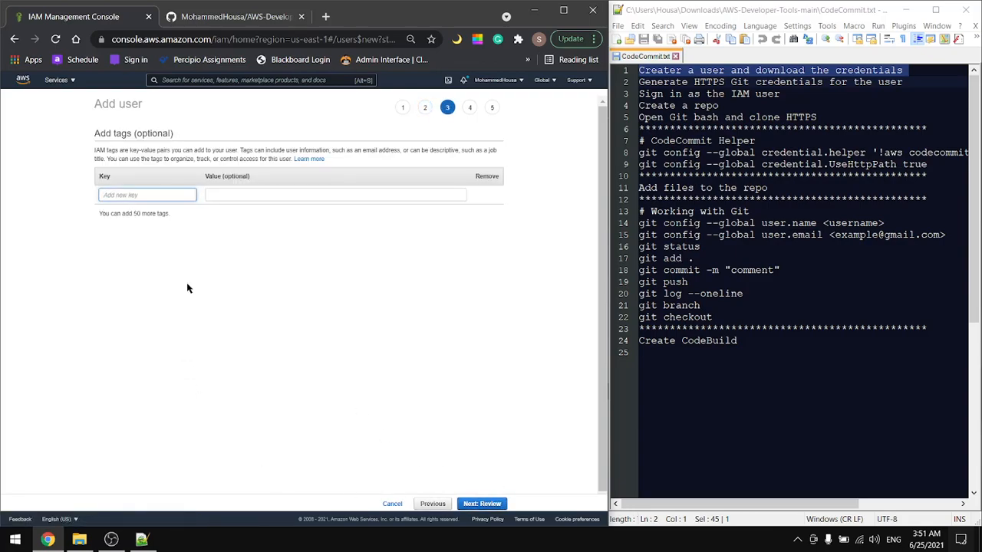
type("Name")
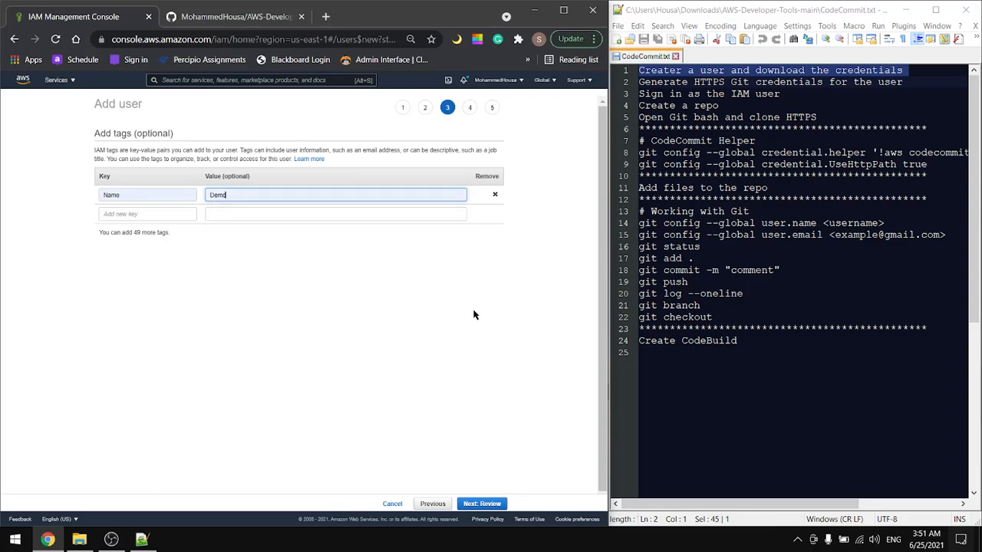
left_click(482, 503)
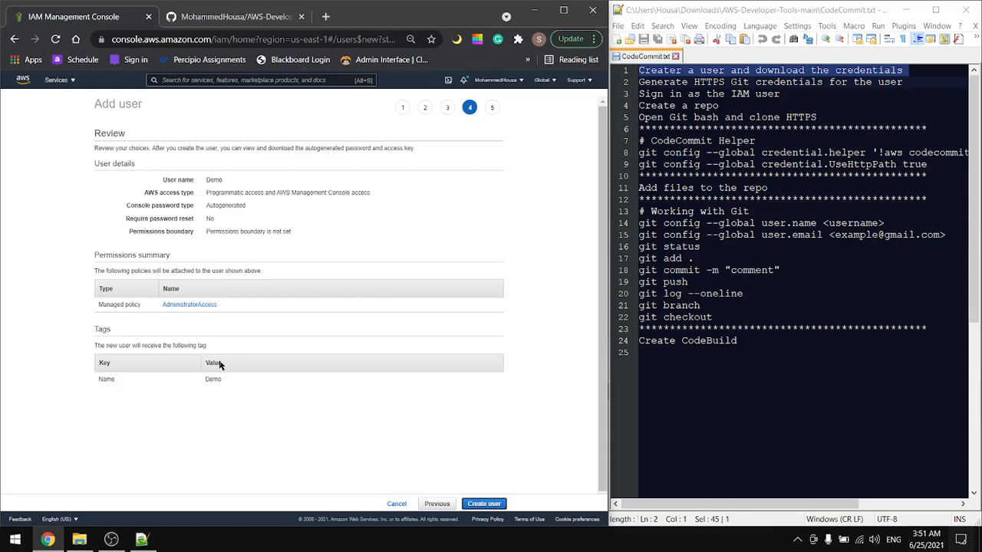
- Create the Demo user and download its credentials .csv file
left_click(483, 503)
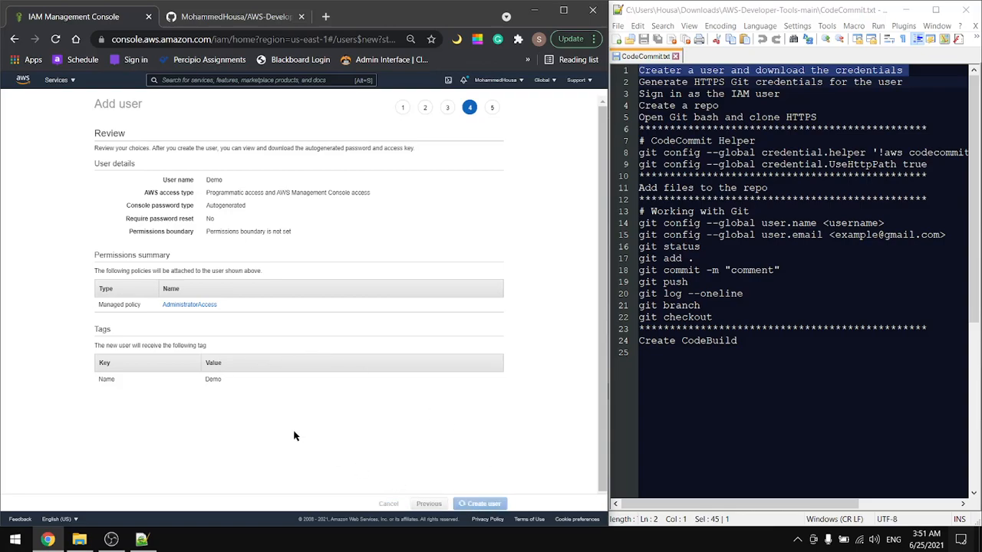
mouse_move(363, 251)
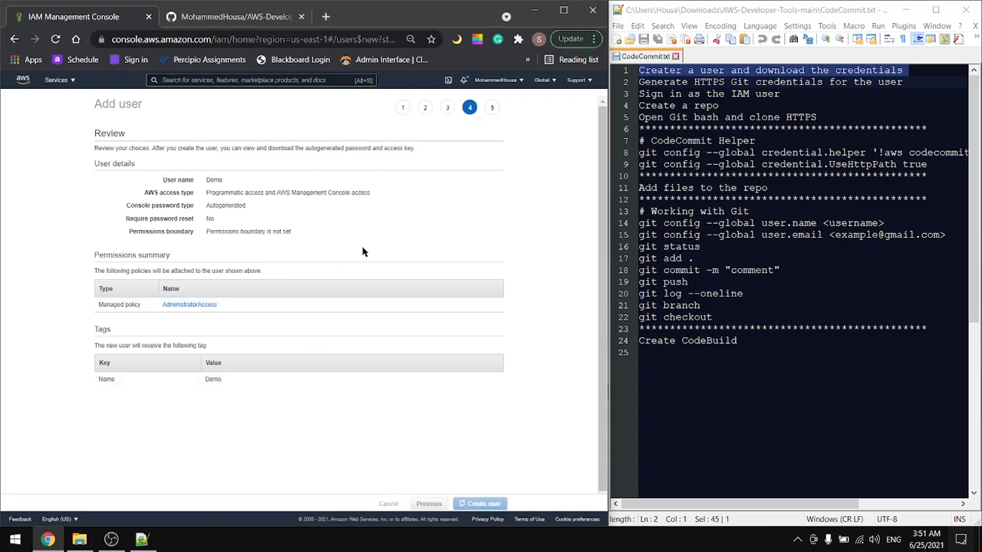
left_click(479, 503)
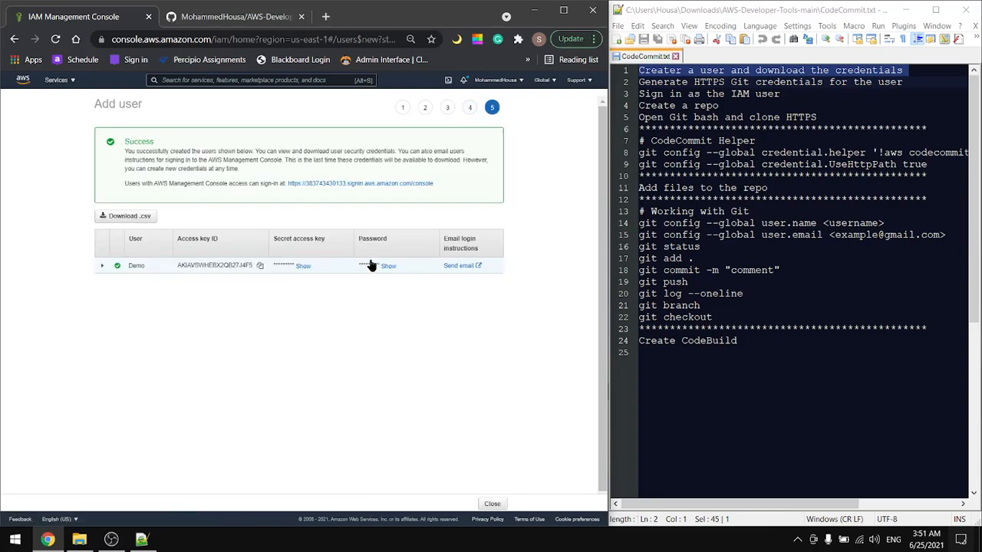
left_click(126, 215)
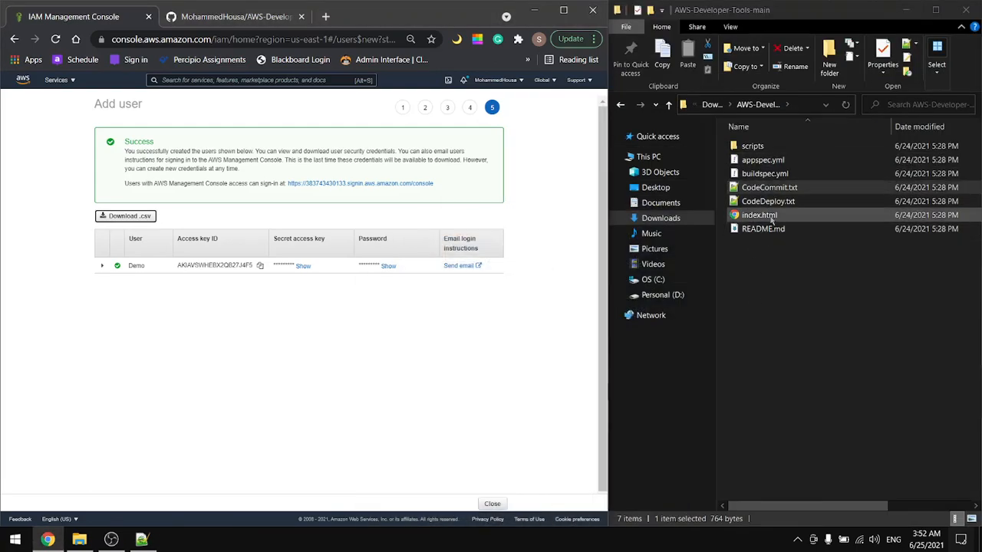
- Check the Downloads folder, then return to the IAM dashboard for the Git credentials step
left_click(660, 218)
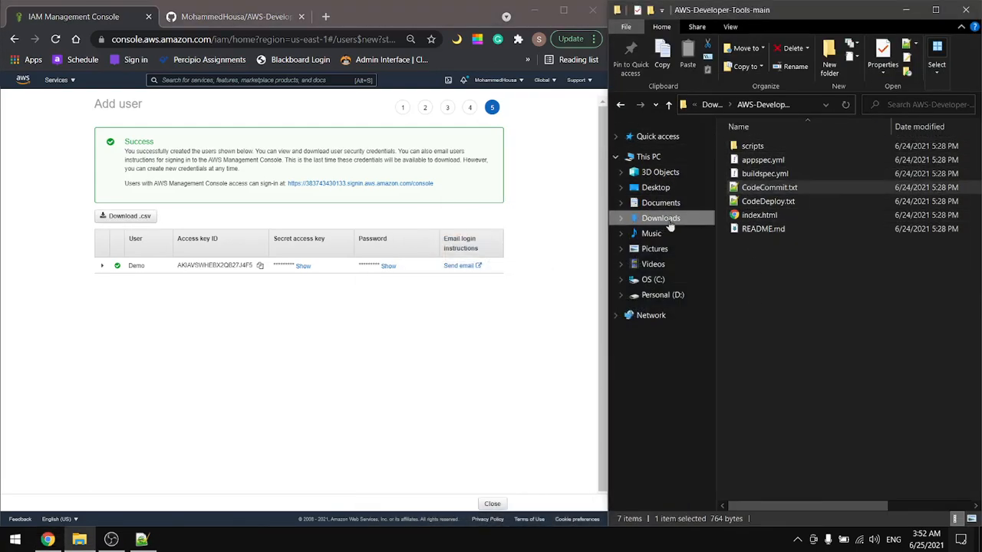
left_click(659, 218)
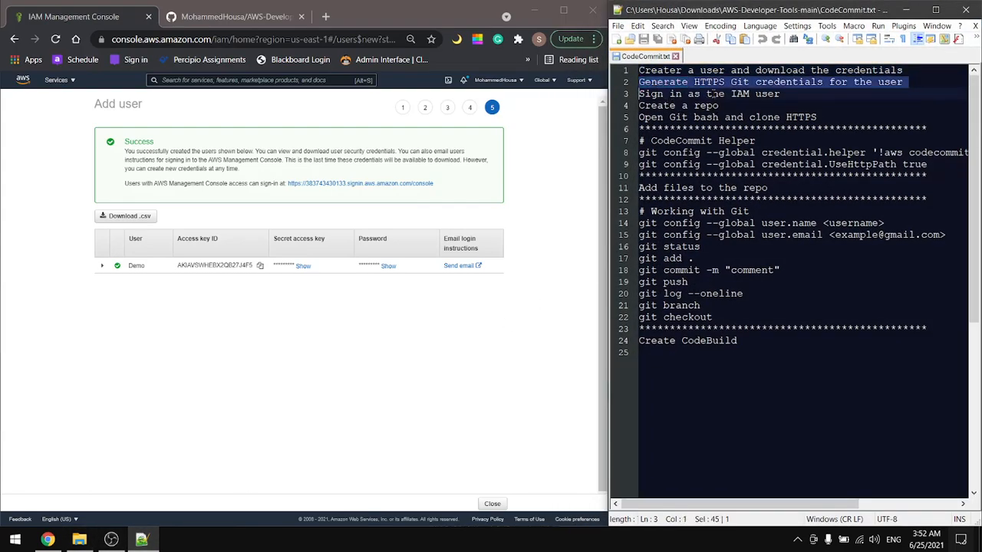
mouse_move(71, 215)
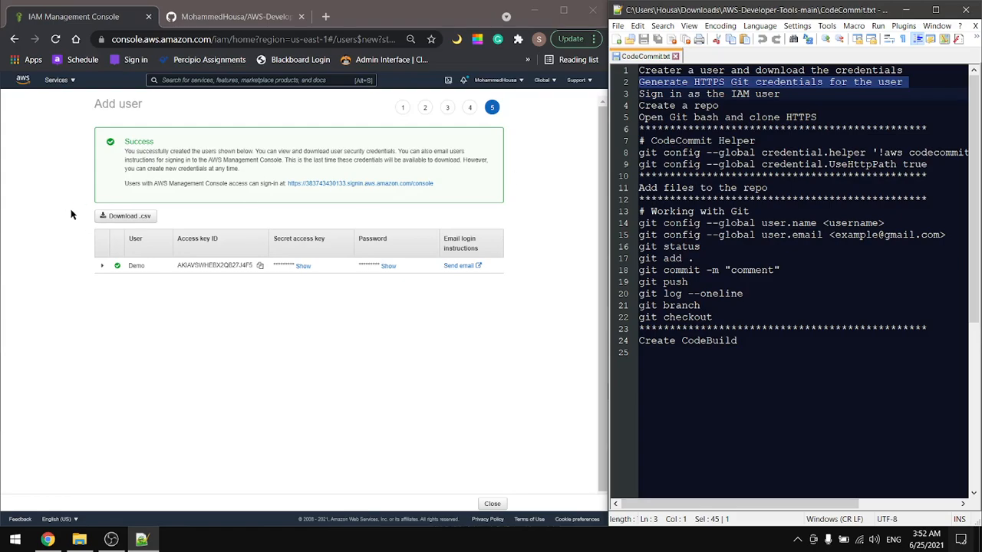
left_click(57, 79)
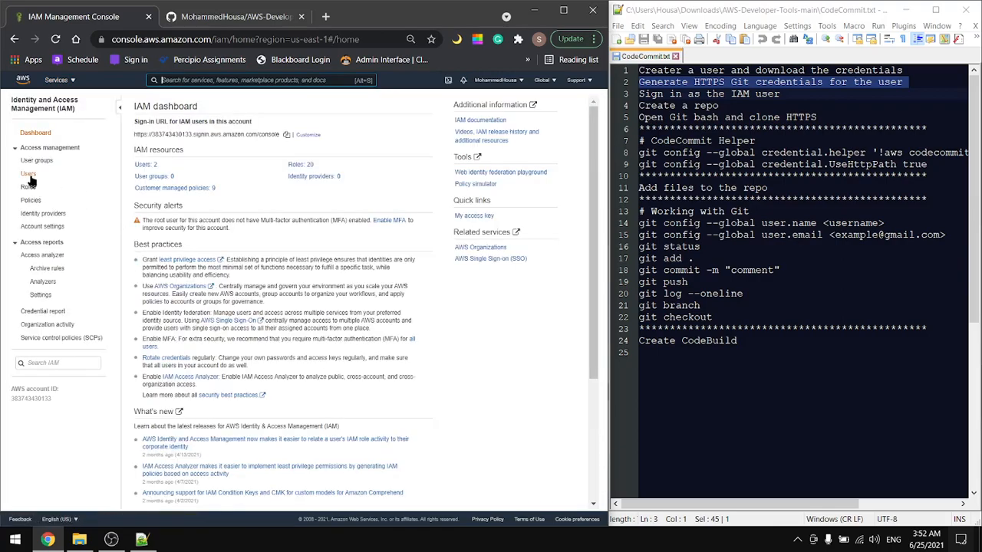
- Generate HTTPS Git credentials for CodeCommit on the Demo user's security credentials
left_click(28, 174)
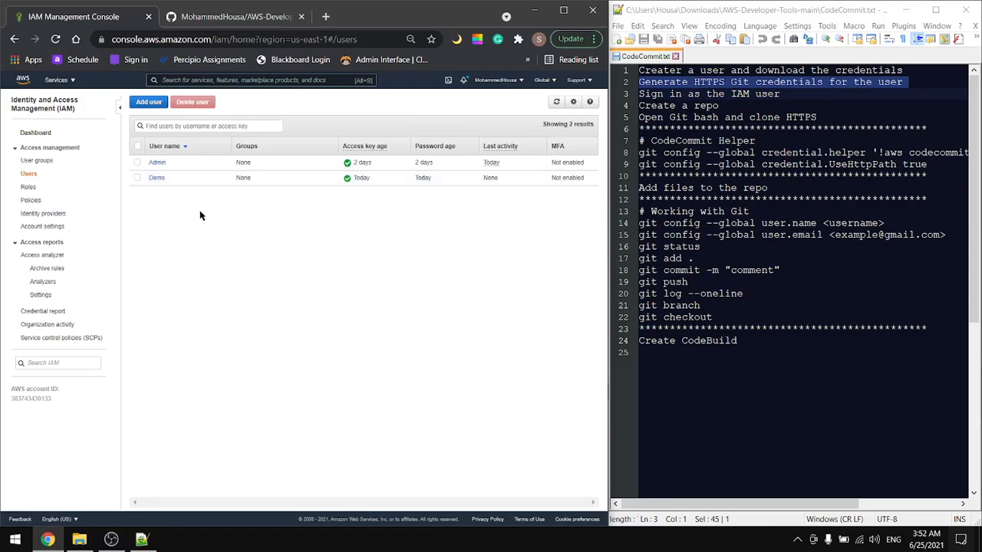
left_click(157, 178)
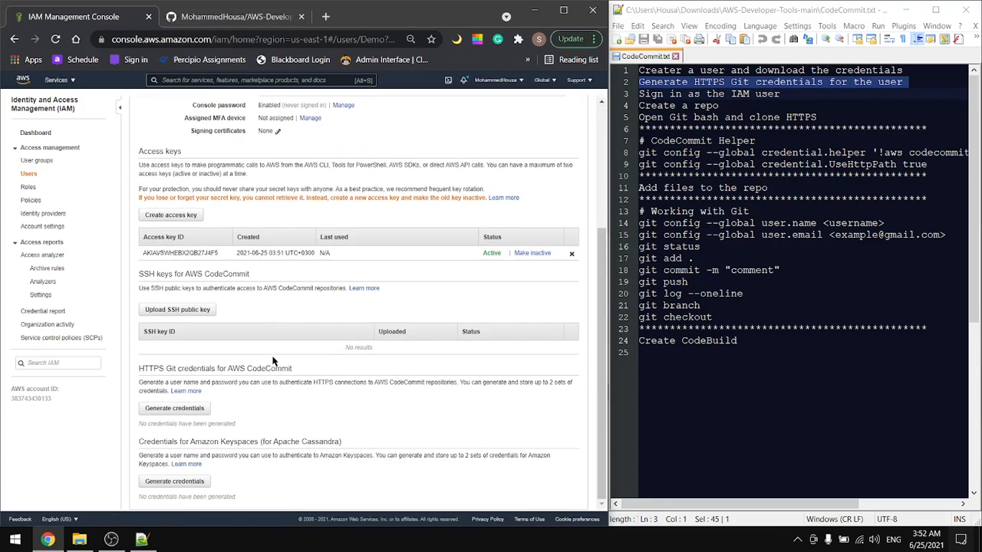
mouse_move(150, 370)
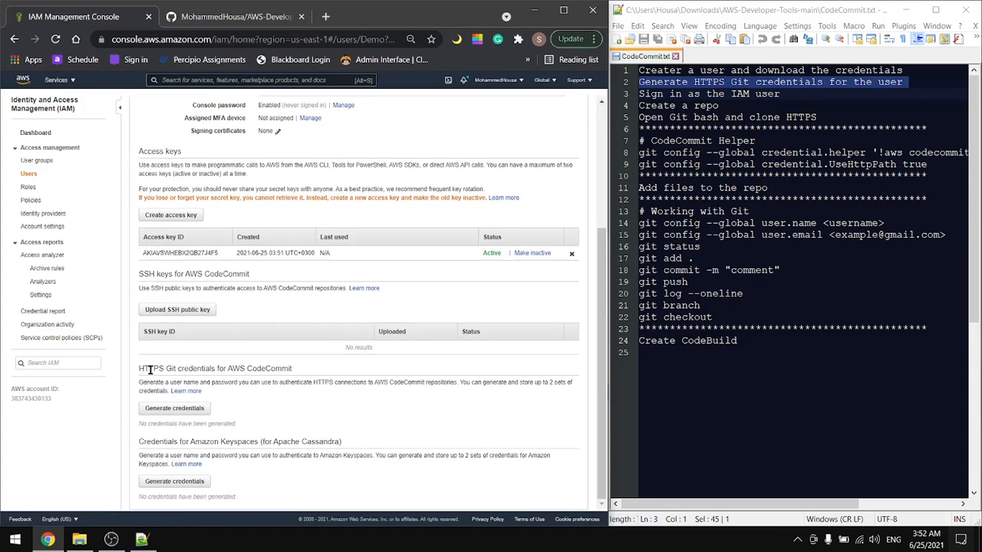
mouse_move(298, 374)
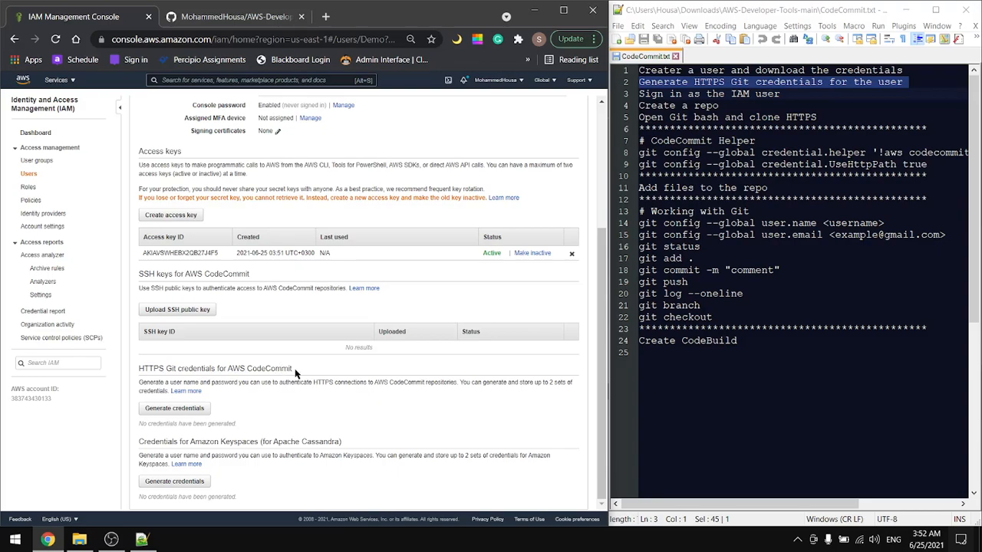
left_click(173, 408)
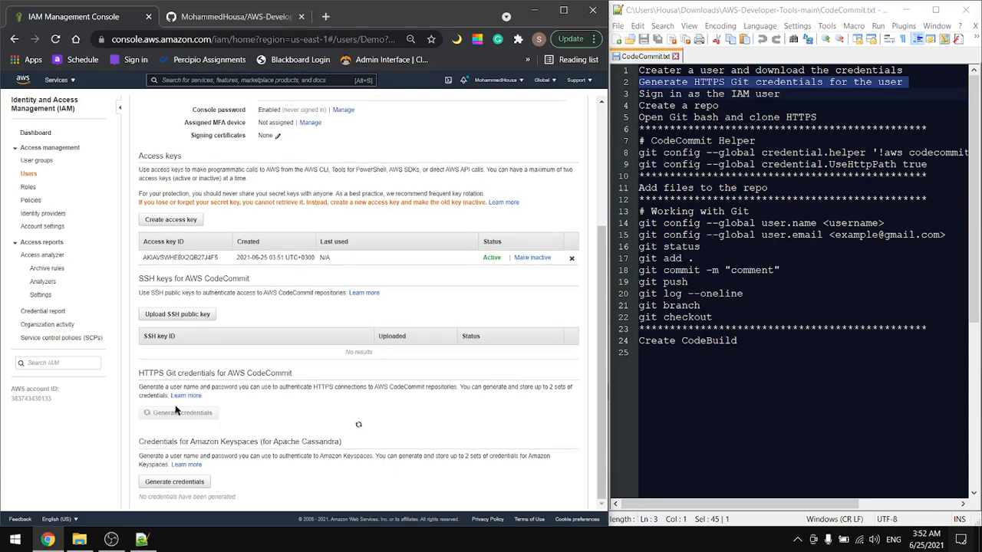
left_click(178, 412)
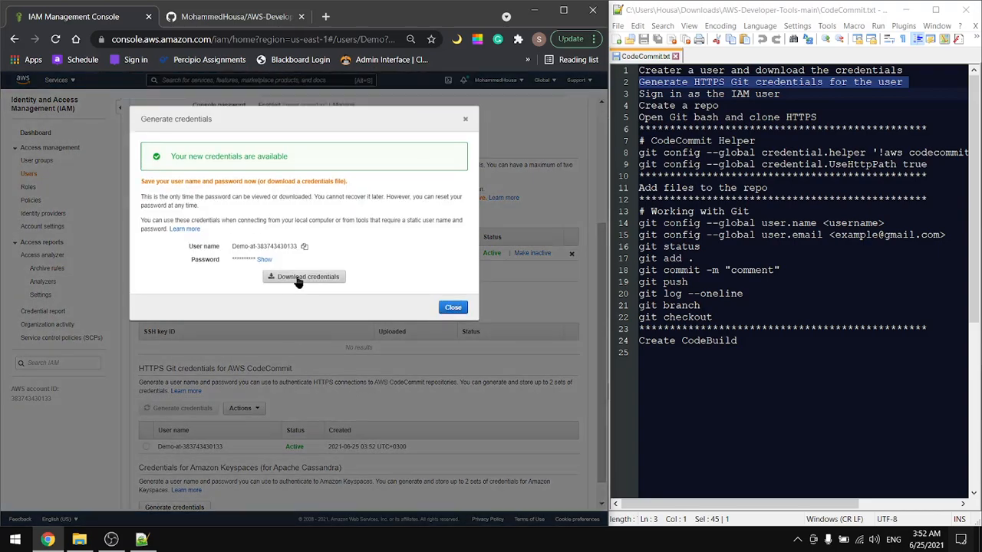
- Download the generated Git credentials file and close the dialog
left_click(303, 276)
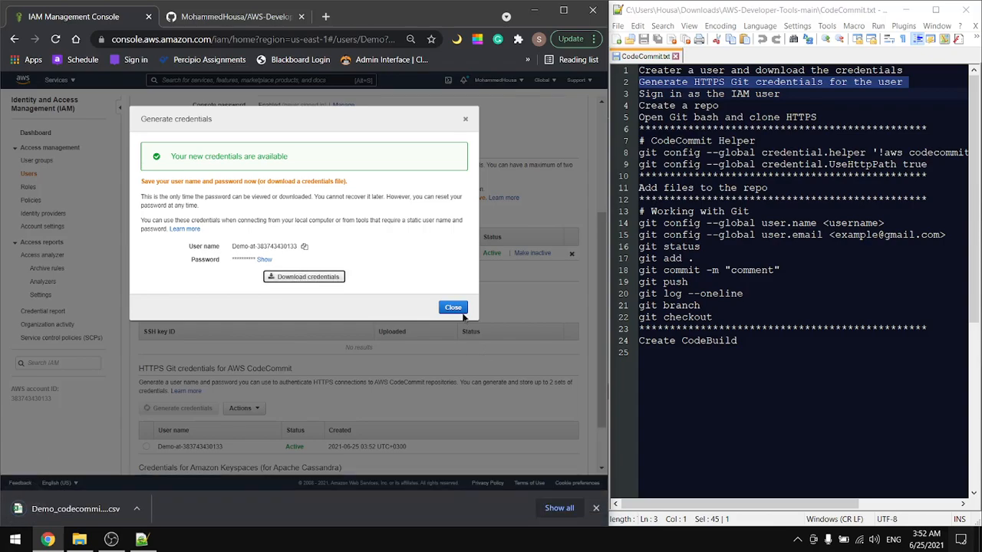
left_click(454, 307)
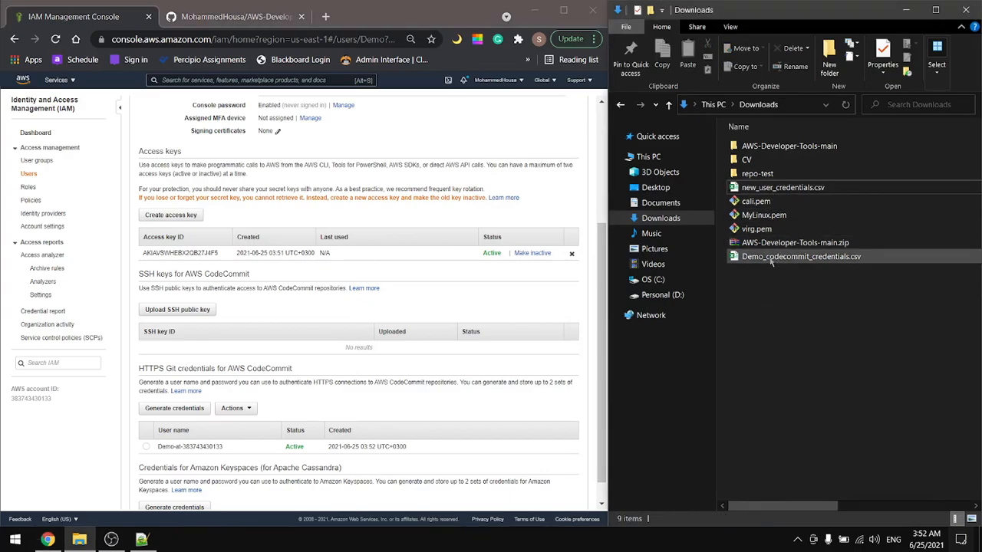
left_click(800, 257)
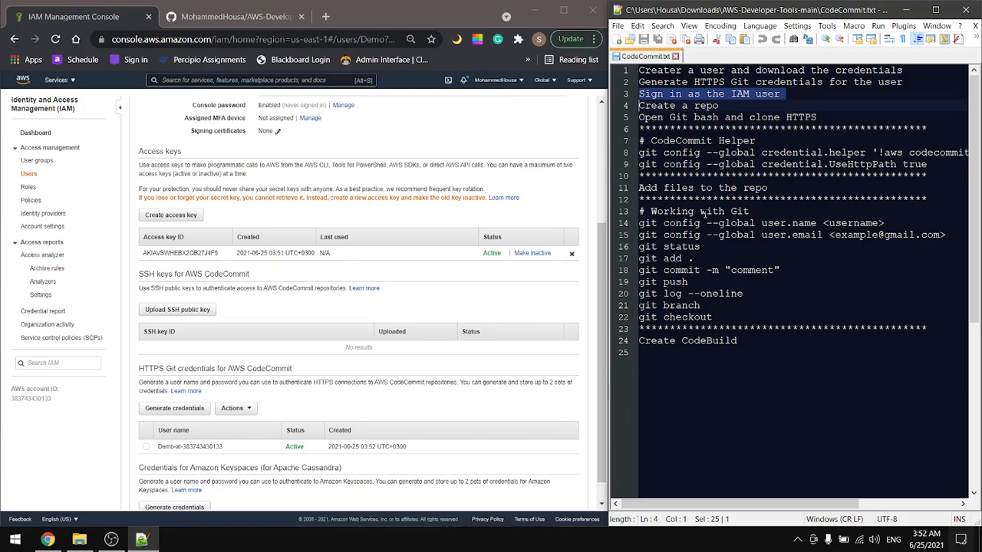
- View new_user_credentials.csv in Excel and select Demo's console login link cell
scroll("up", 3)
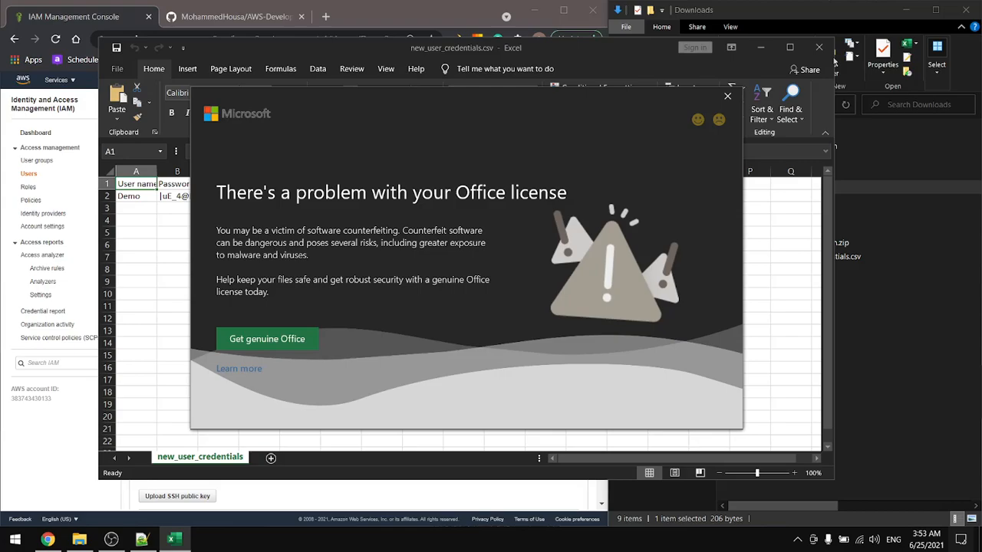
left_click(727, 95)
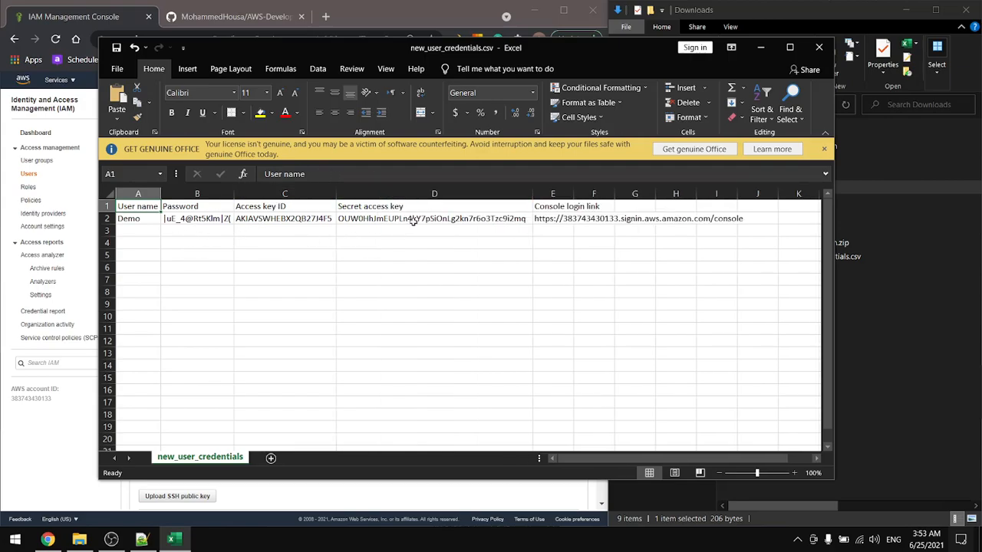
mouse_move(570, 196)
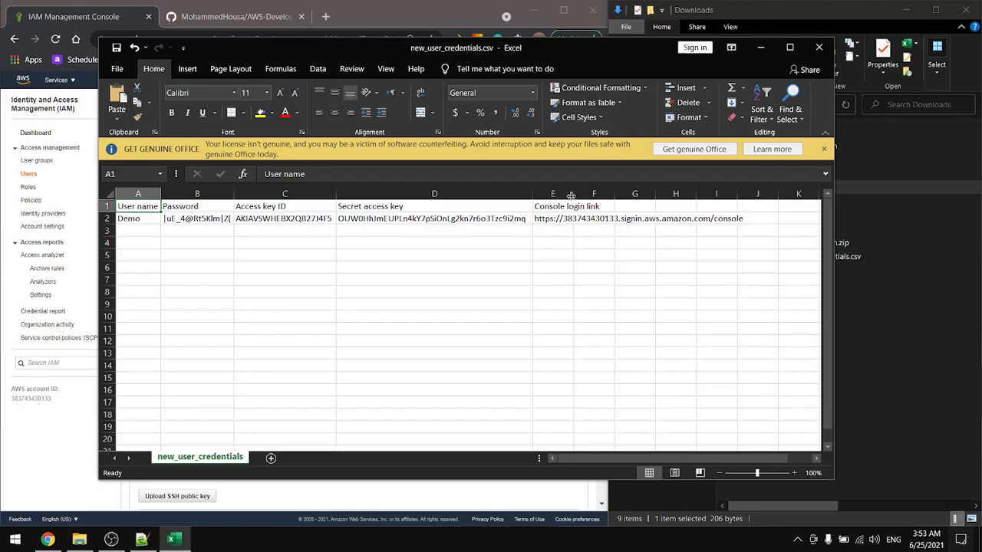
left_click(641, 217)
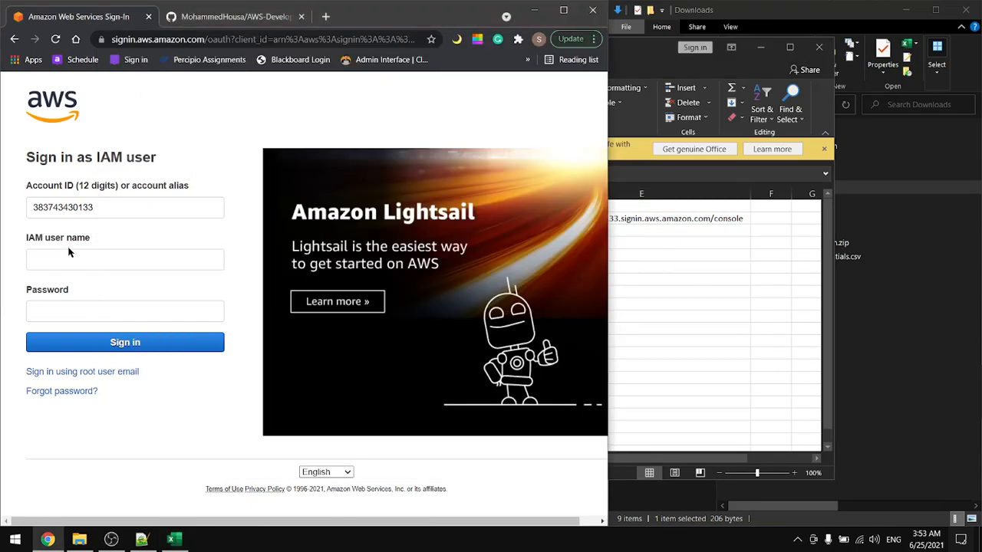
- Sign in to the console as IAM user Demo and close the credentials sheet unsaved
type("Demo")
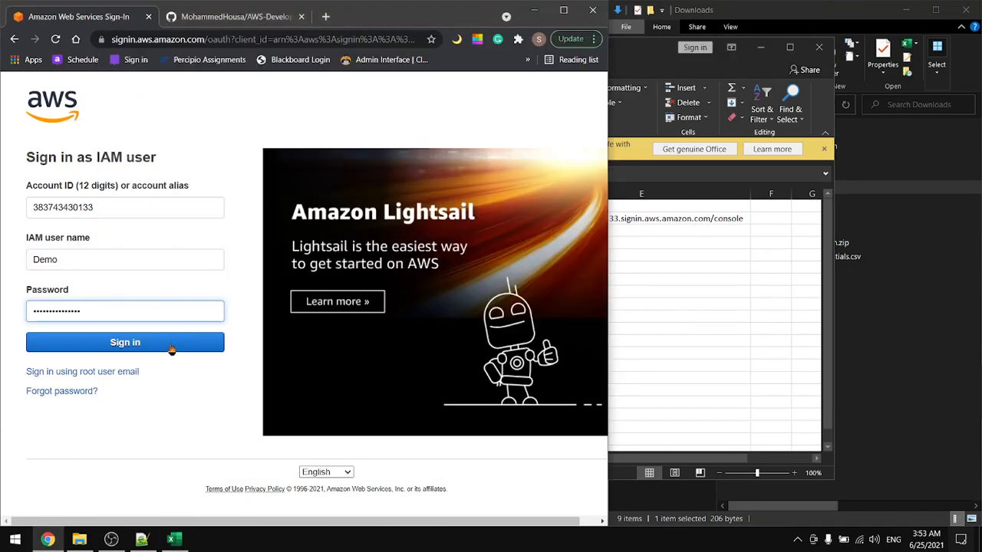
left_click(125, 342)
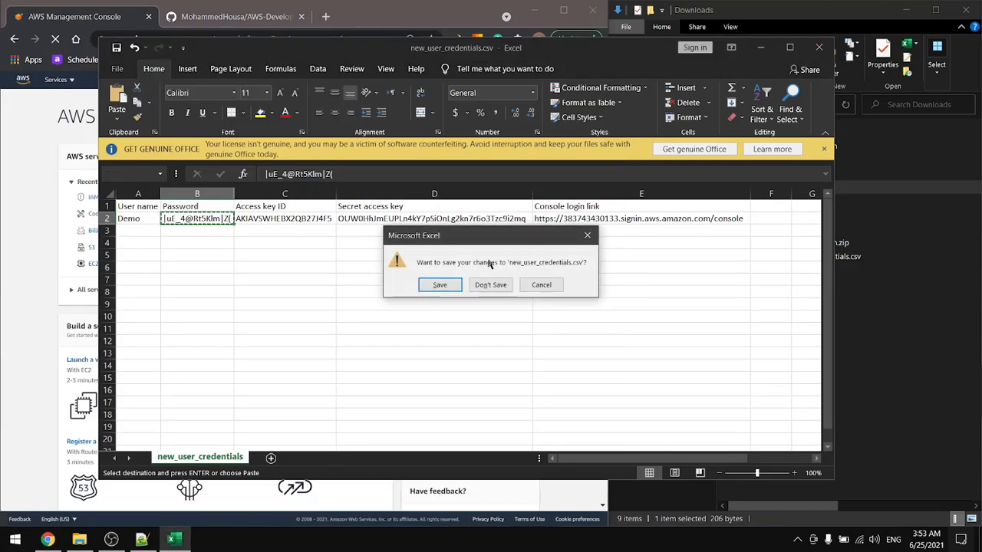
left_click(491, 284)
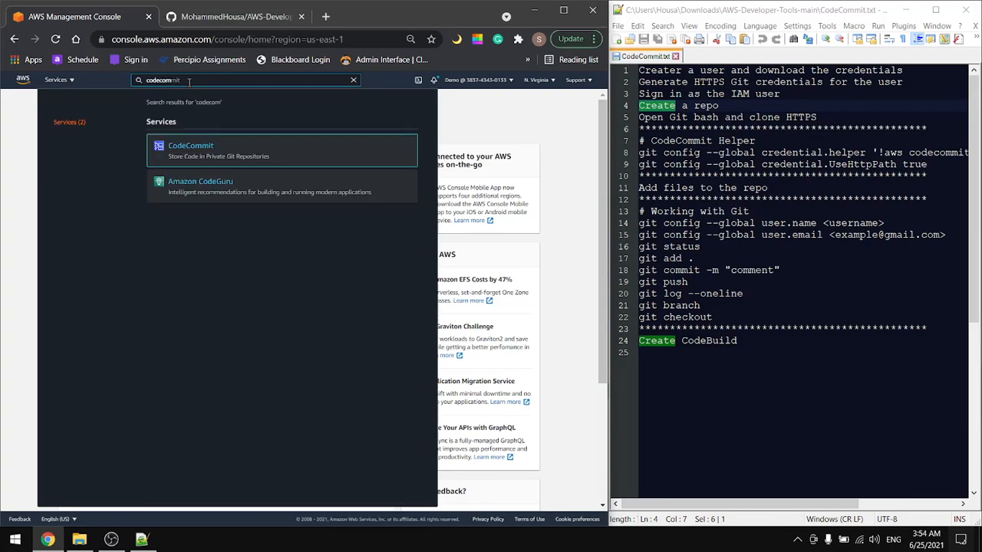
- Go to CodeCommit from the service search and begin creating a repository
left_click(190, 146)
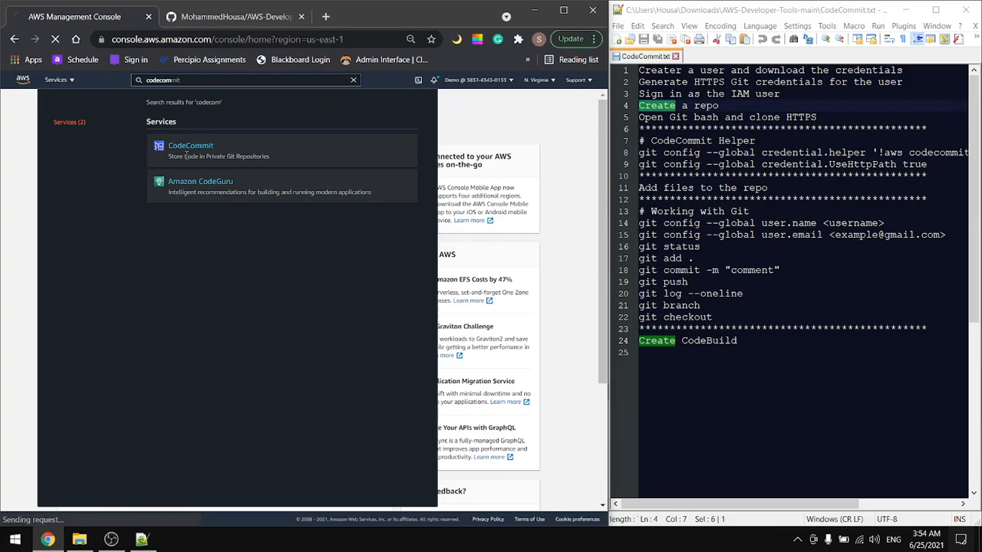
left_click(190, 144)
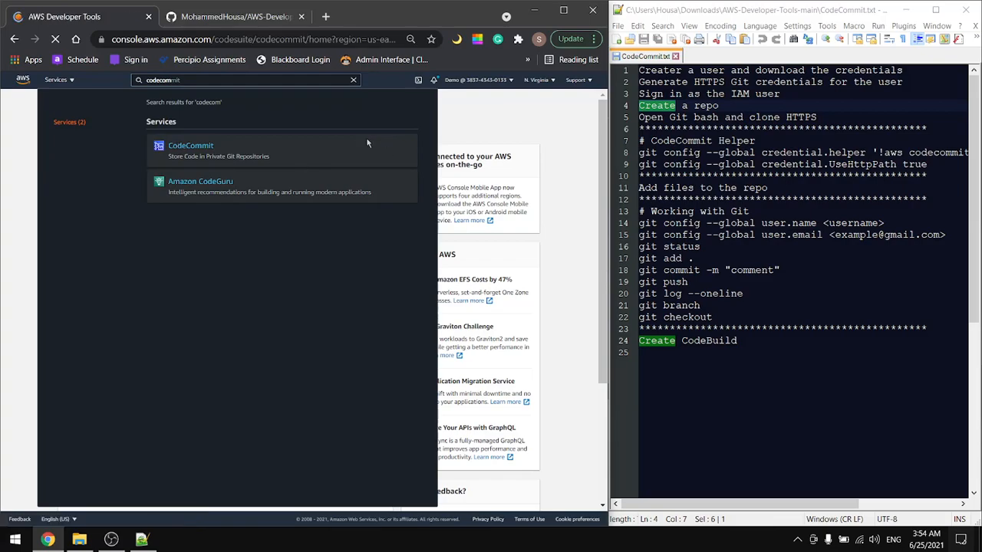
left_click(190, 150)
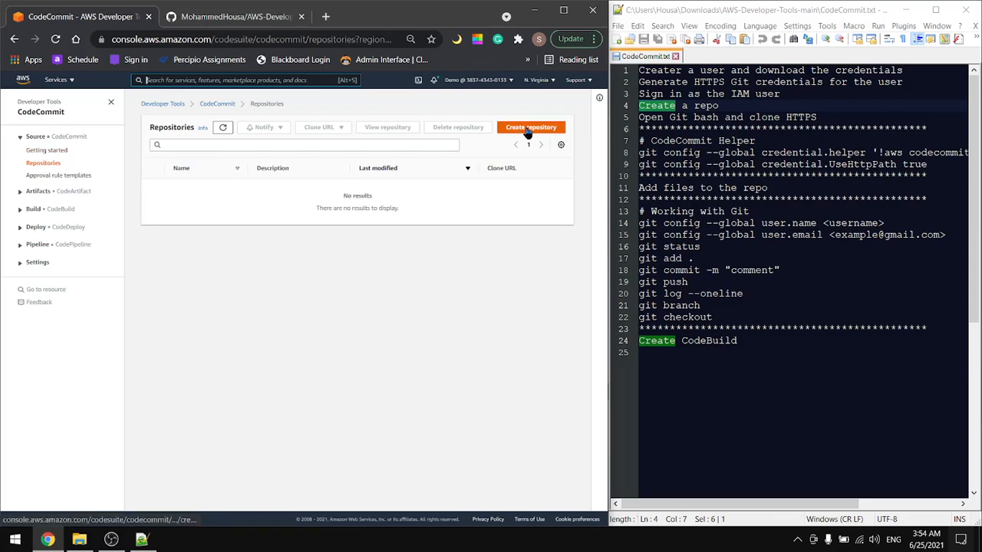
left_click(531, 125)
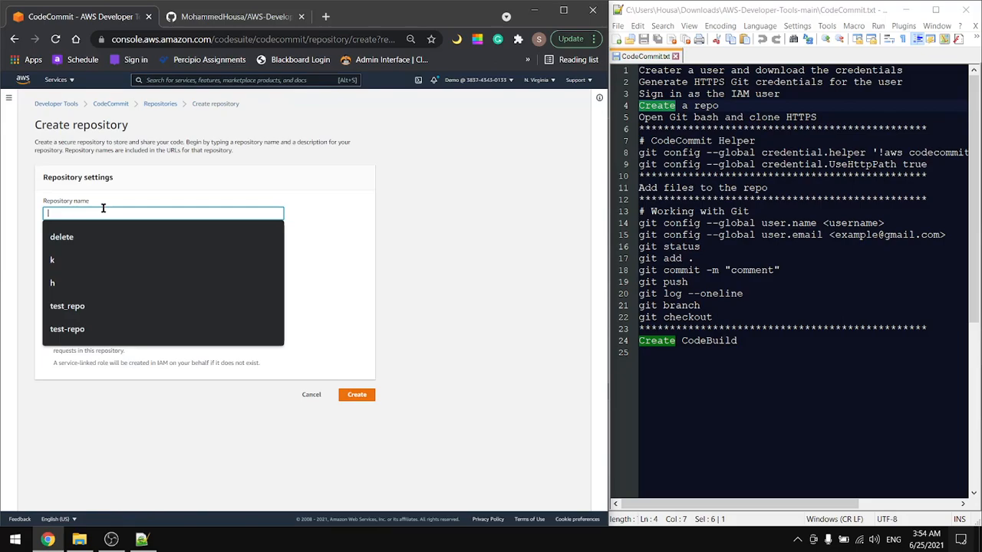
- Name the repository dev-tools and create it
type("dev-i")
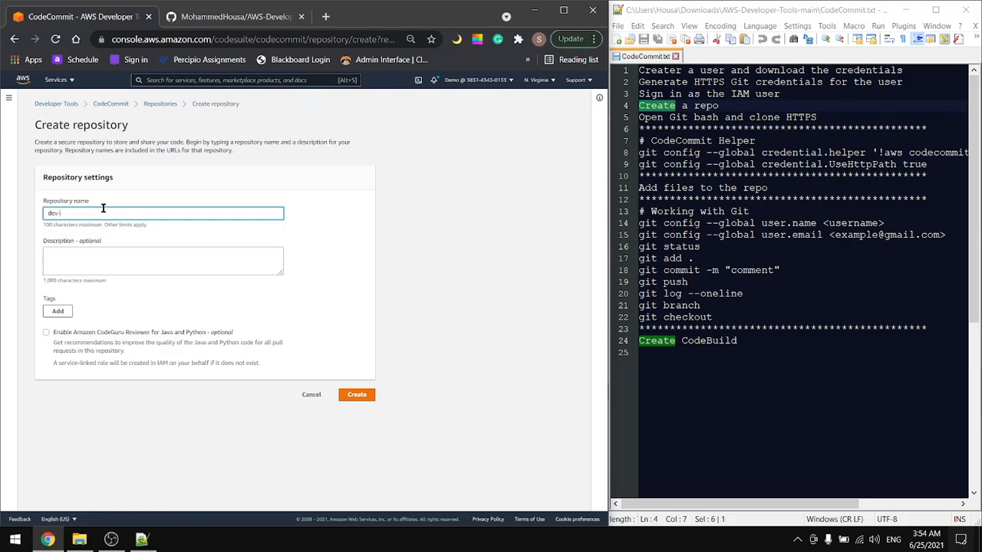
type("ools")
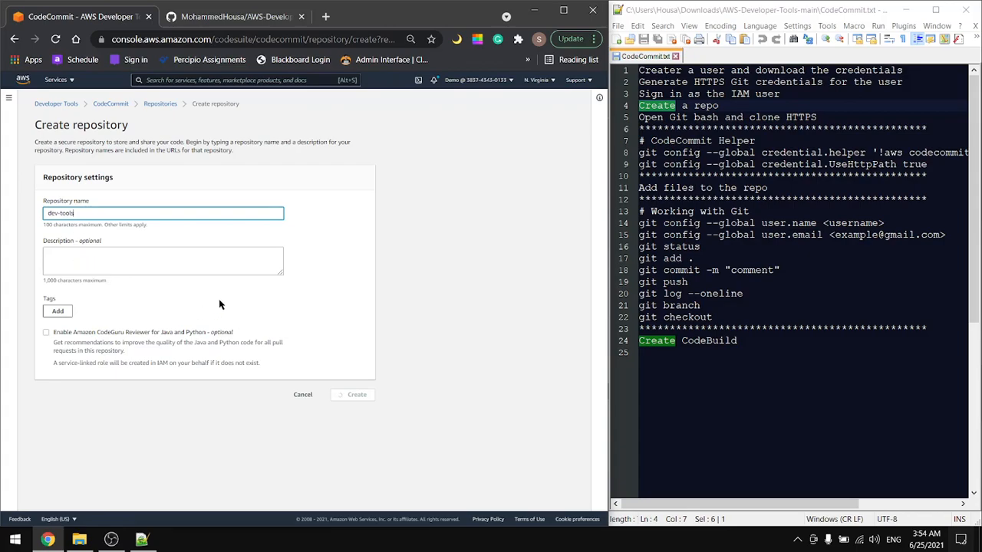
left_click(356, 394)
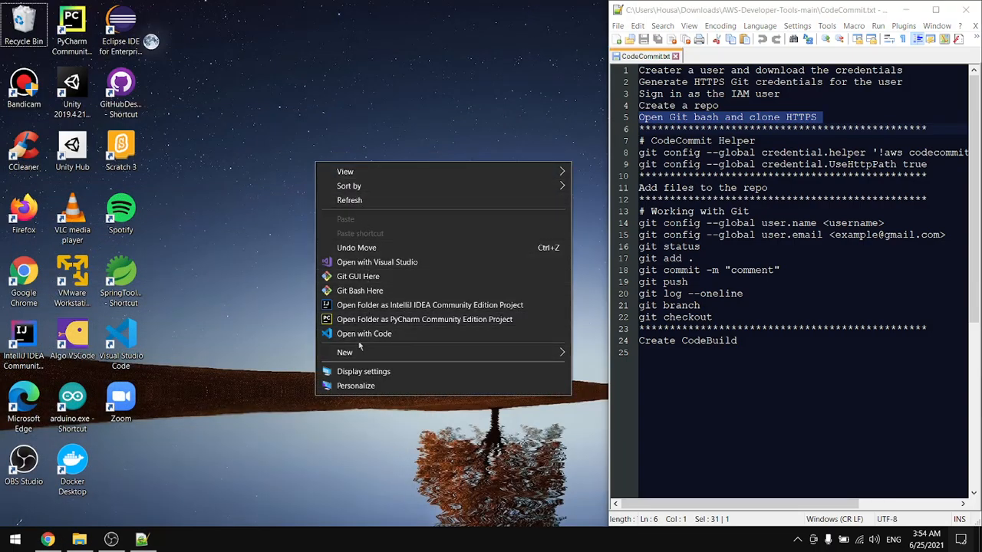
- Start Git Bash on the desktop and compose git clone with the dev-tools HTTPS URL
left_click(359, 290)
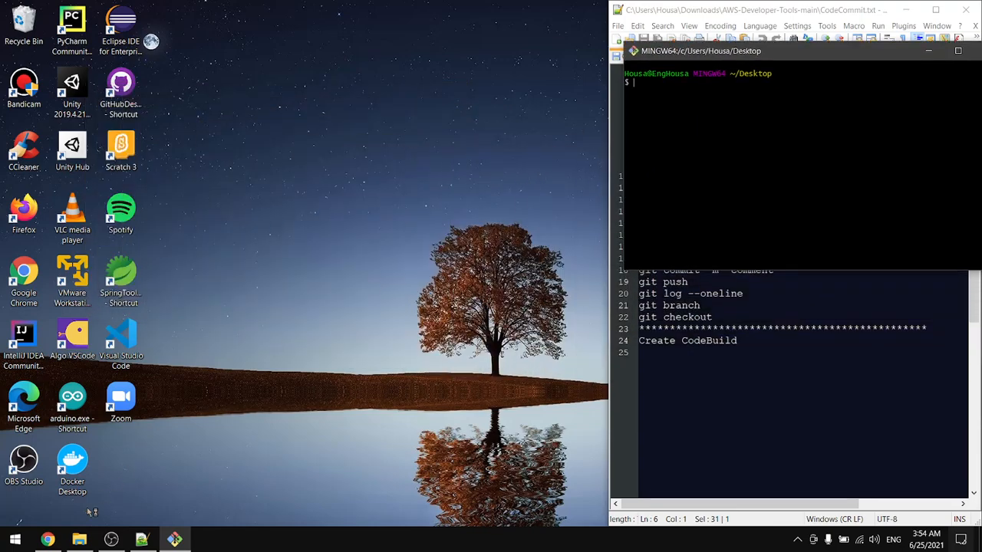
left_click(531, 154)
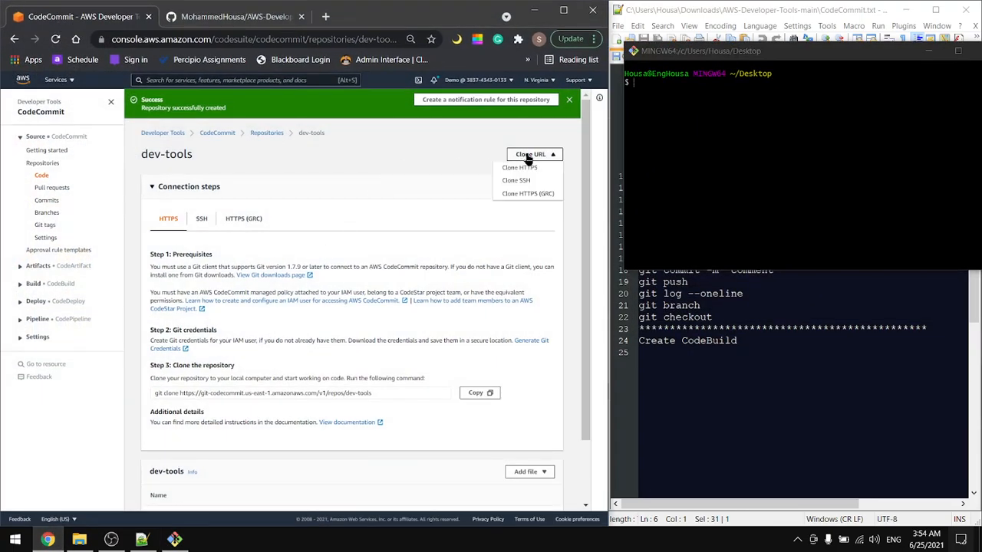
left_click(518, 167)
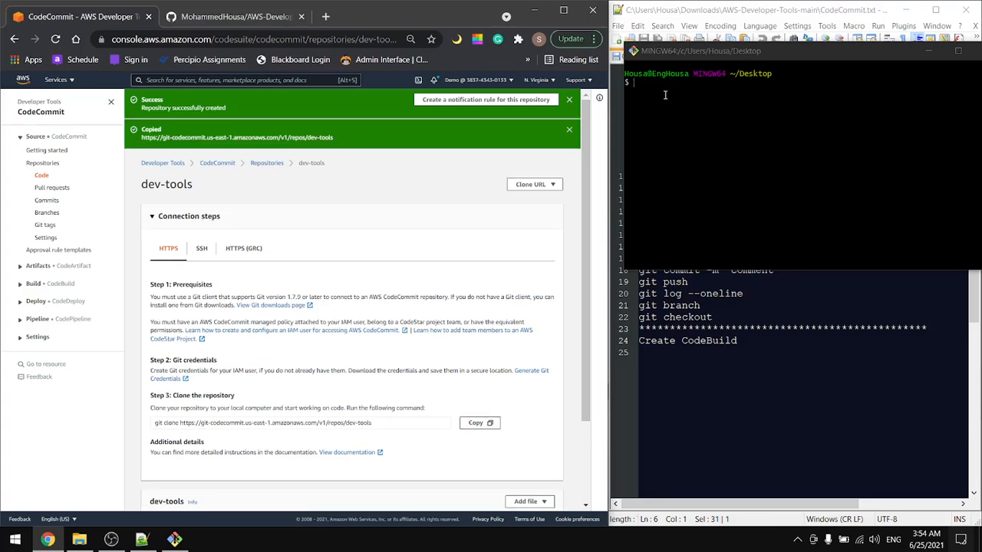
type("git clone")
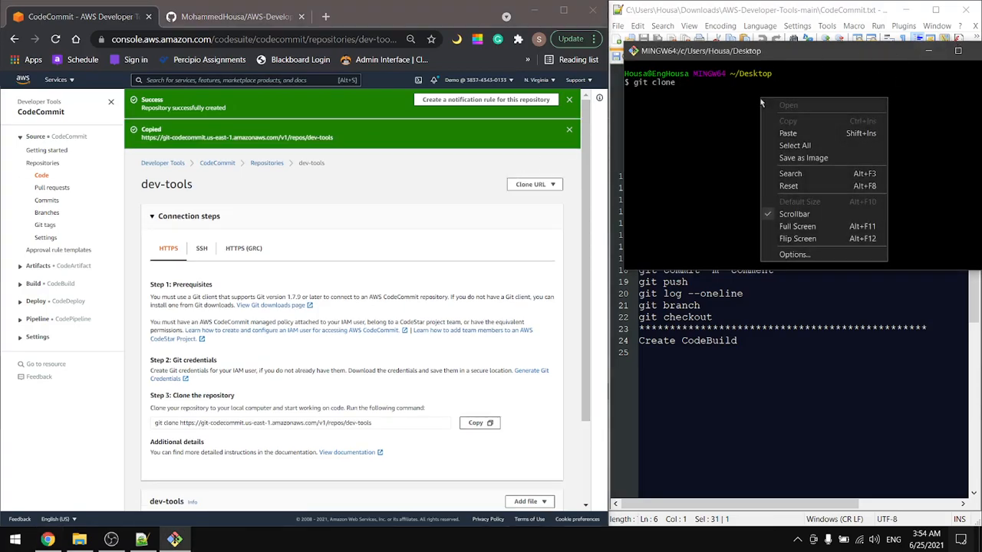
left_click(788, 131)
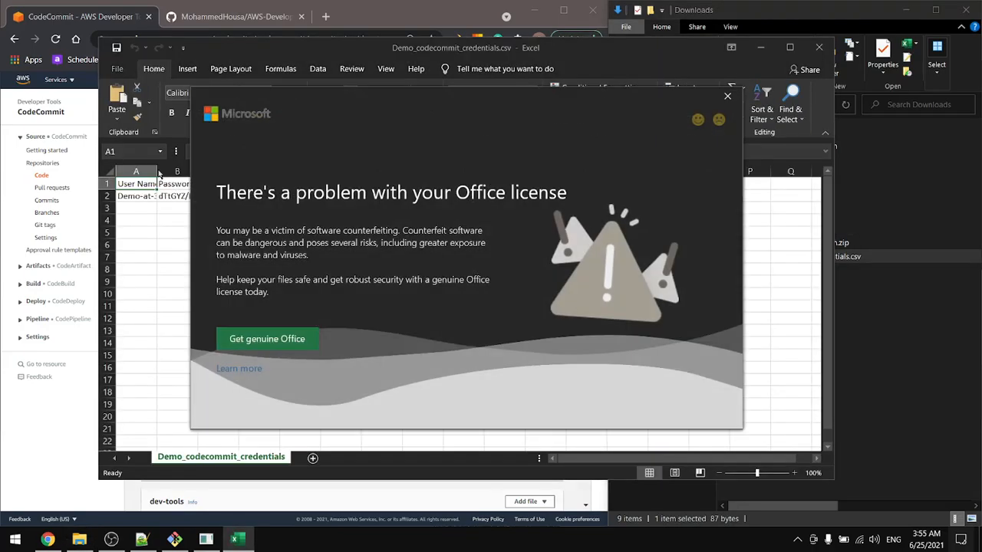
- Copy the user name and password from Demo_codecommit_credentials.csv into the Git sign-in prompt
left_click(727, 95)
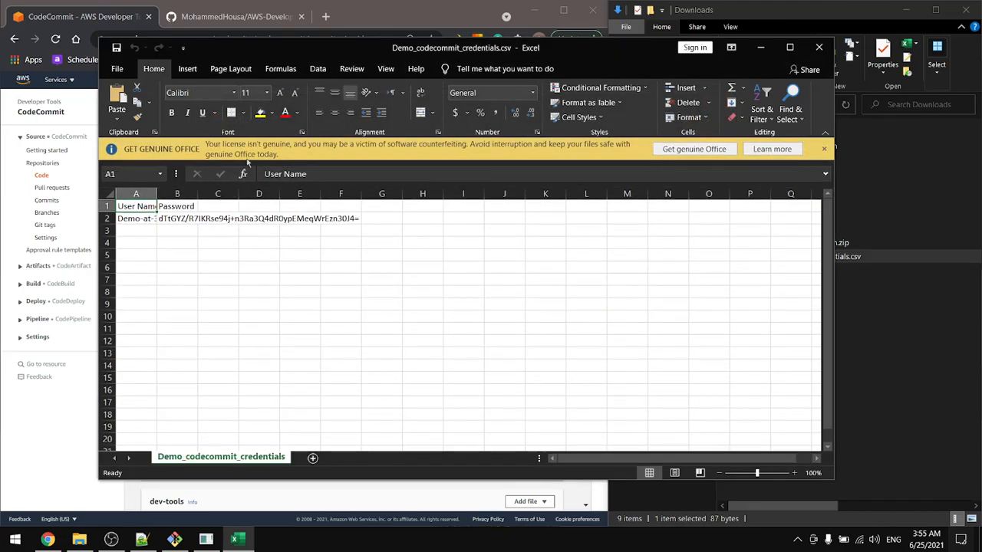
left_click(163, 218)
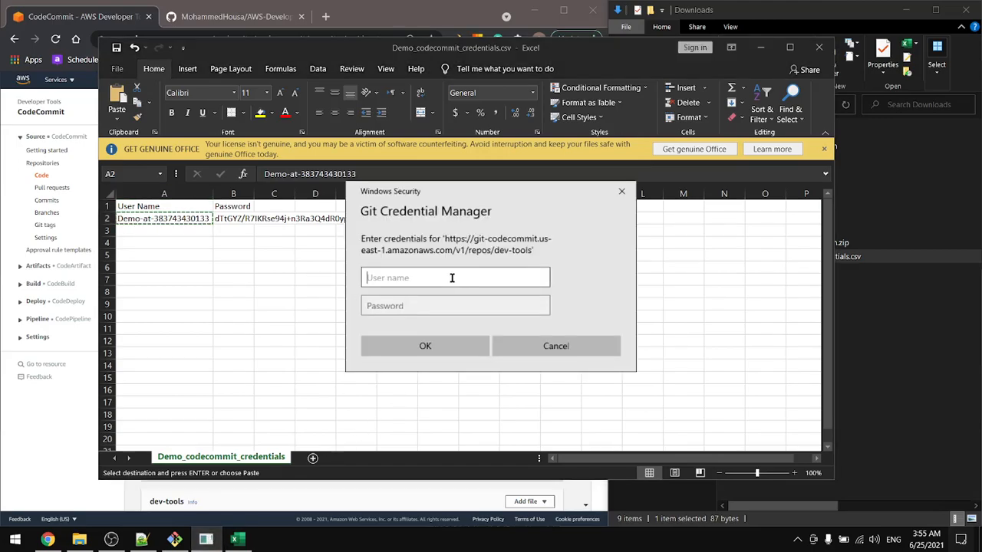
left_click(555, 345)
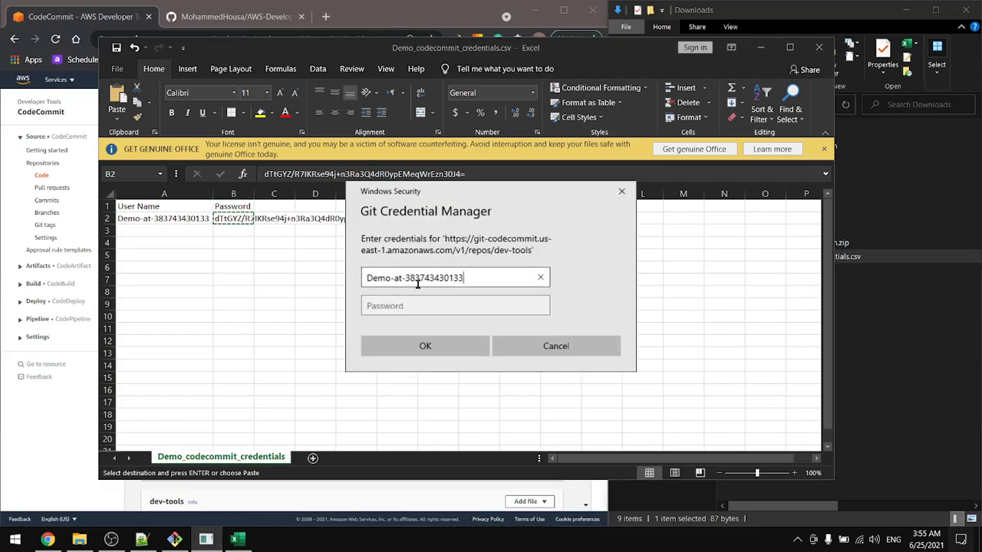
left_click(555, 345)
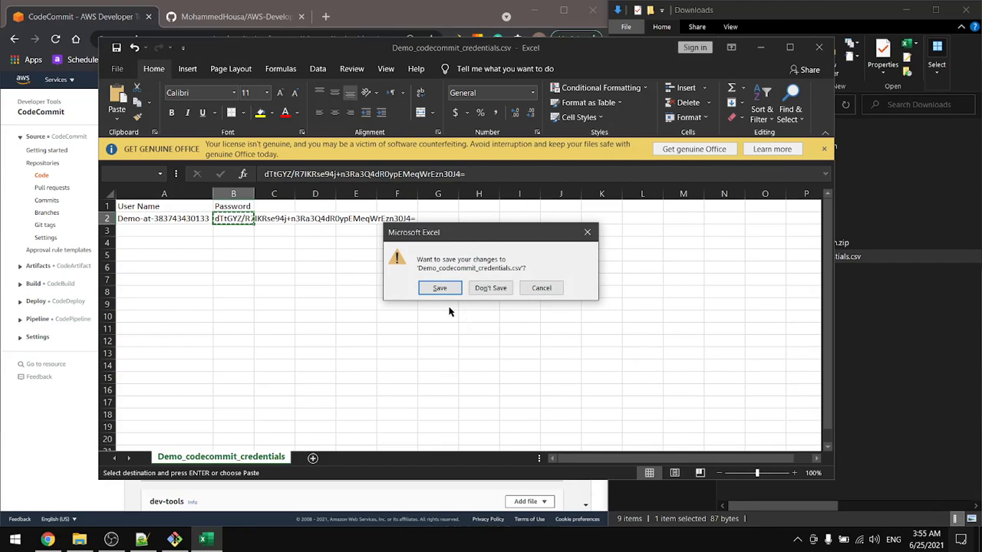
left_click(491, 288)
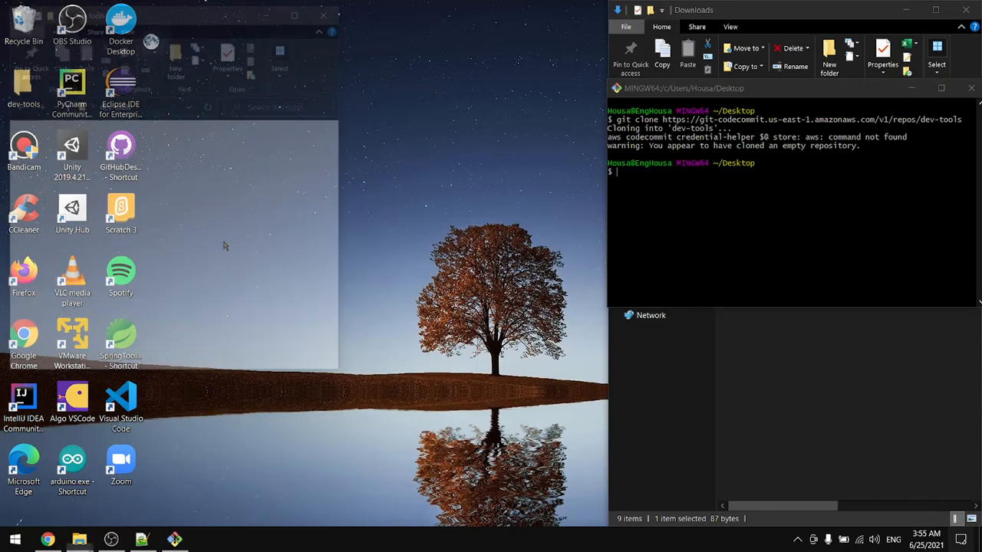
- Bring Git Bash forward to see the empty dev-tools repository cloned
left_click(322, 15)
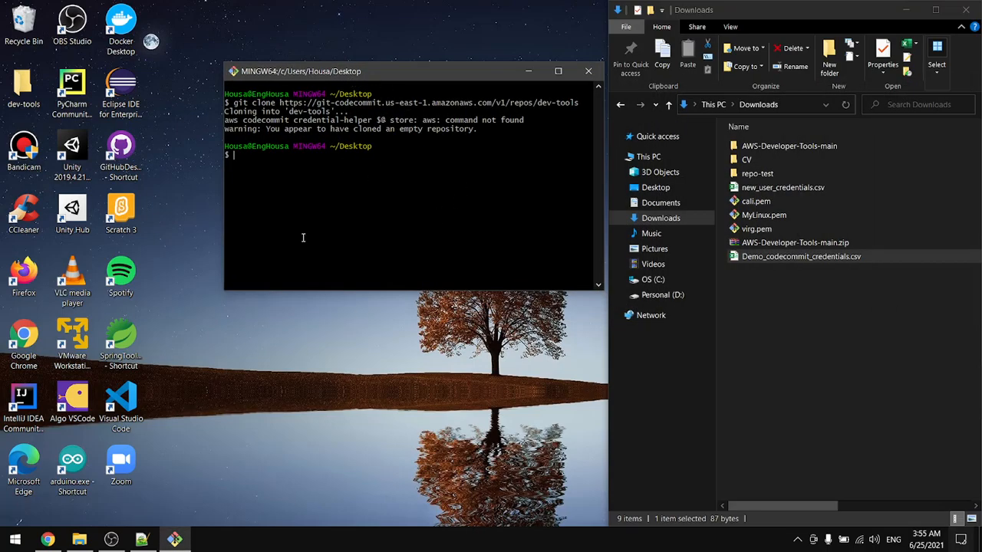
mouse_move(298, 350)
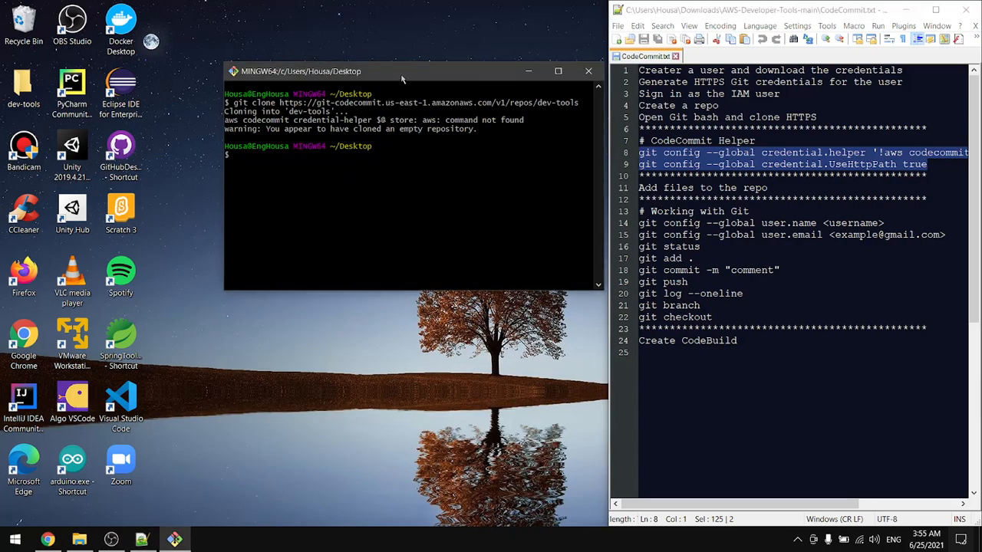
- Copy all files from AWS-Developer-Tools-main into the local Desktop\dev-tools clone and close the extra window
left_click_drag(399, 70, 360, 43)
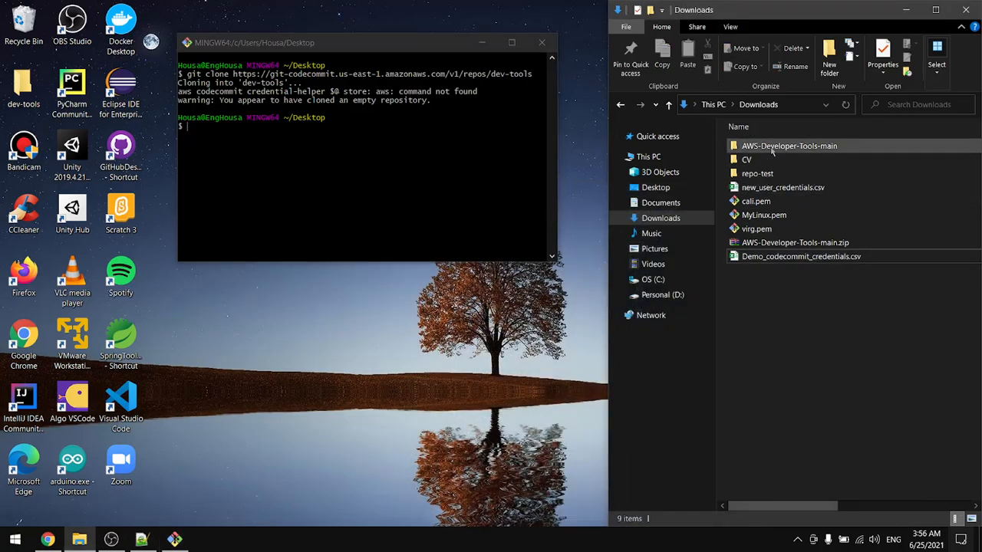
double_click(788, 145)
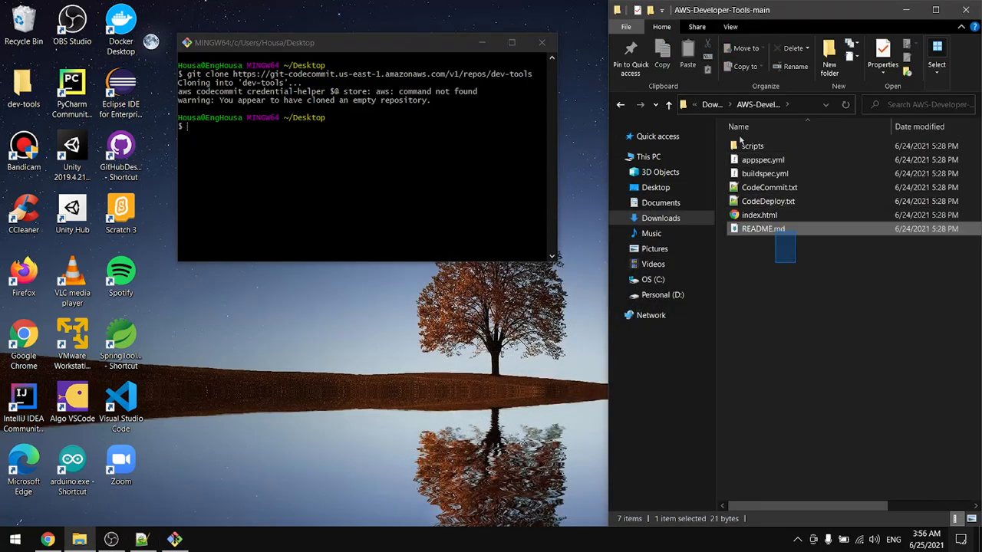
key("ctrl+a")
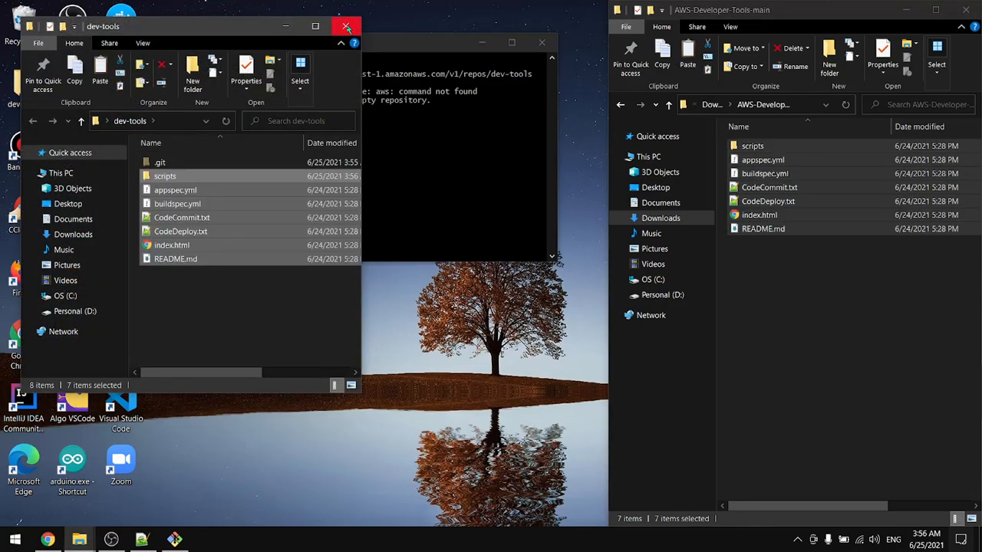
left_click(347, 26)
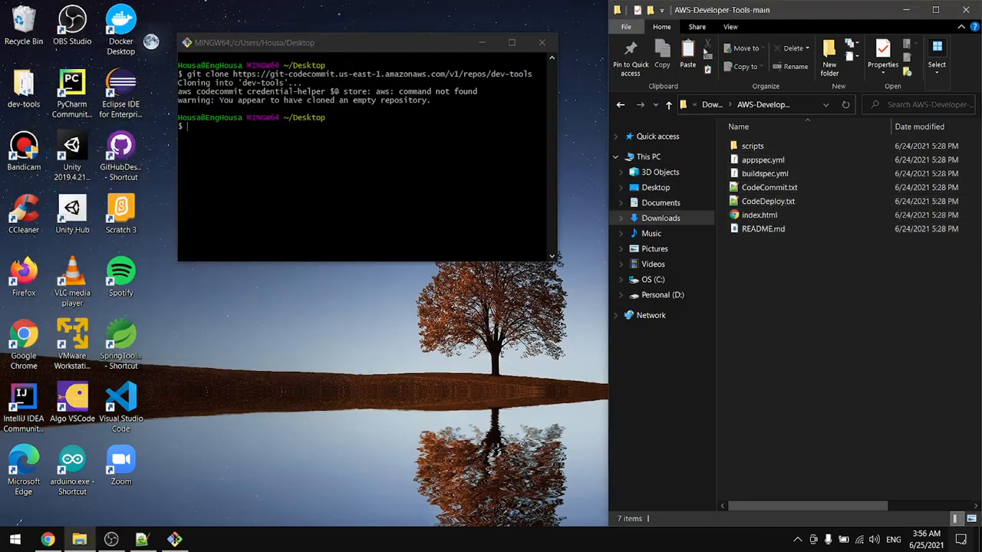
left_click(657, 187)
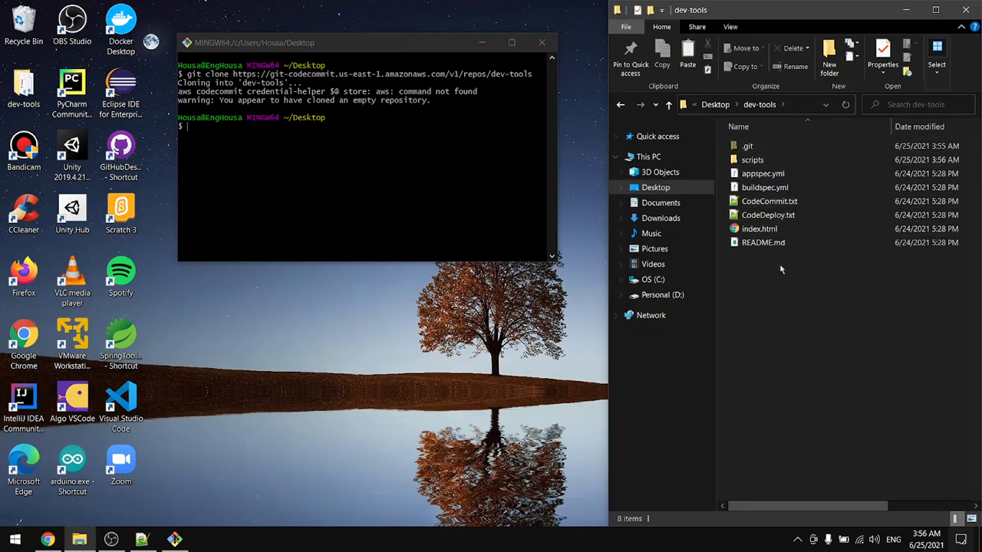
mouse_move(353, 408)
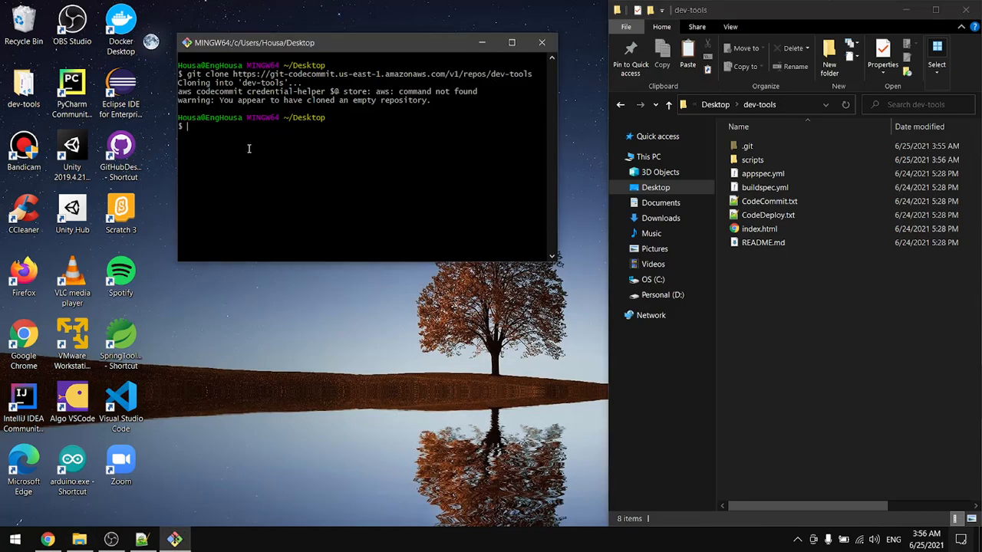
- List the directory and change into the dev-tools folder in Git Bash
type("ls")
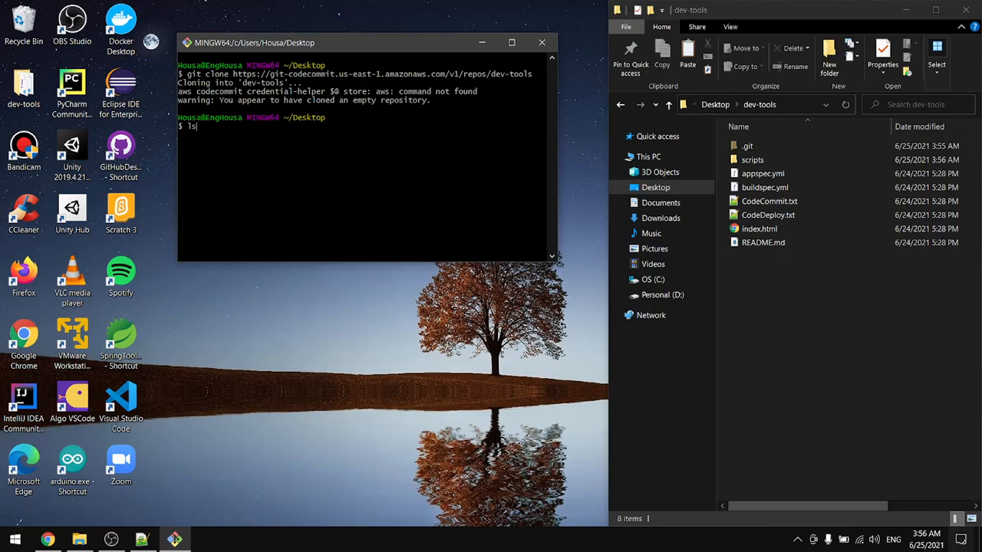
type("cd d")
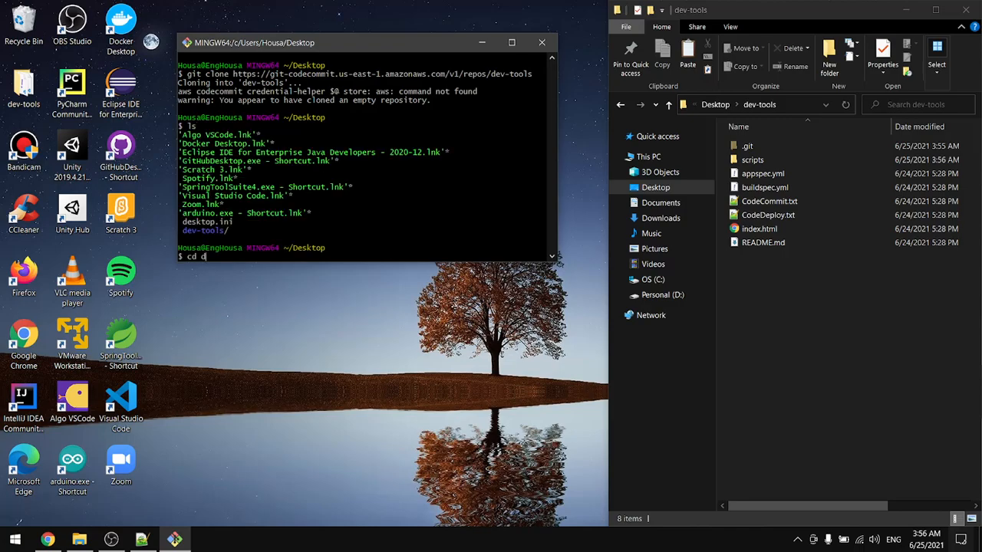
type("e")
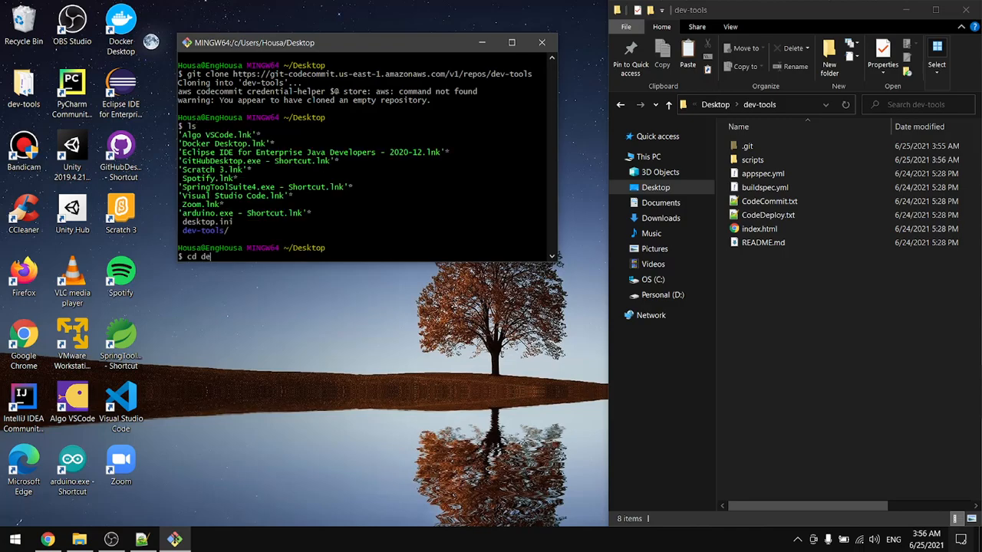
key("Return")
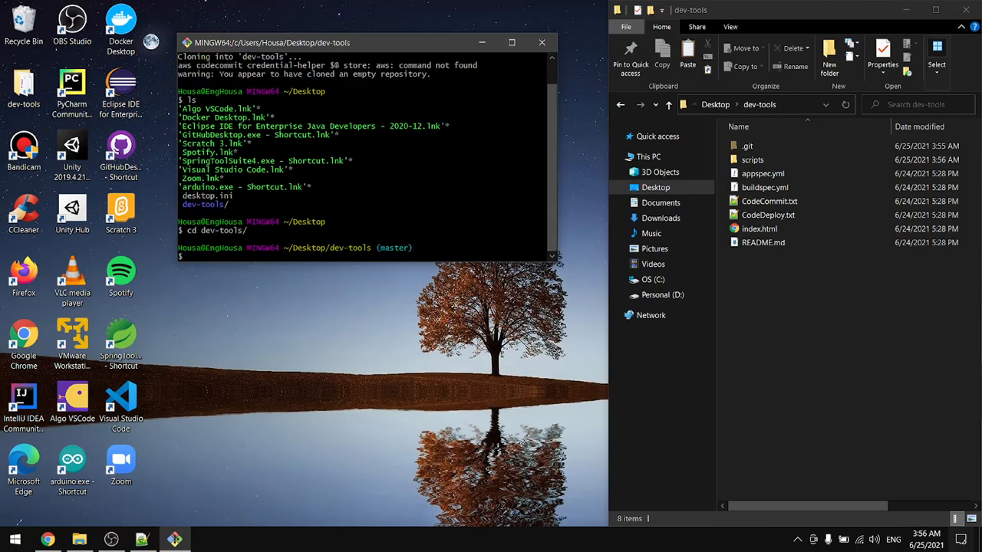
type("git")
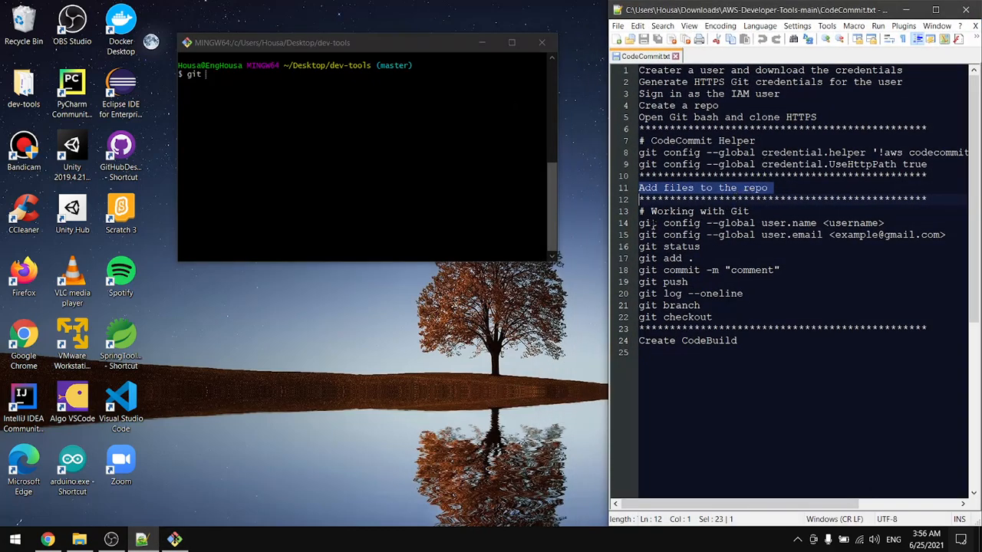
left_click(816, 222)
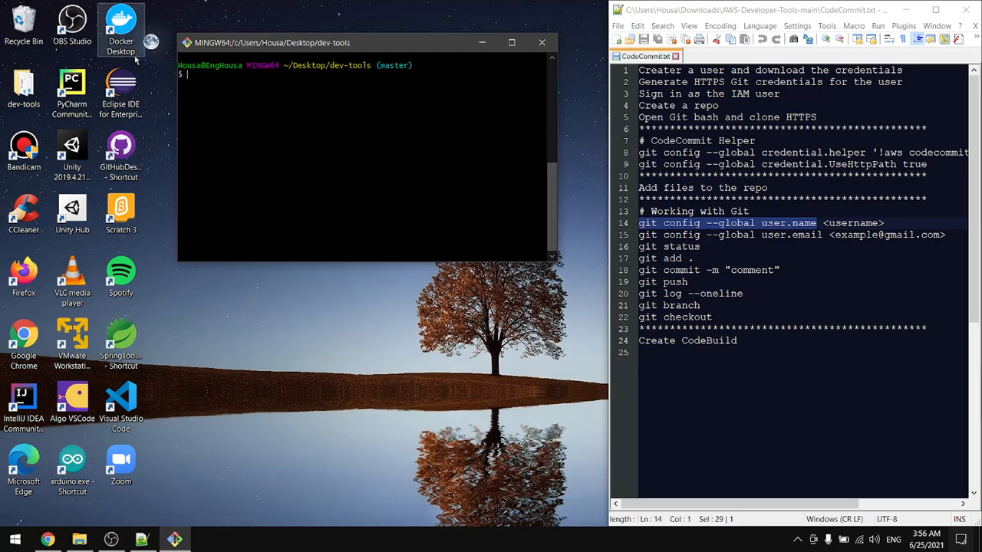
type("git config --global user.name")
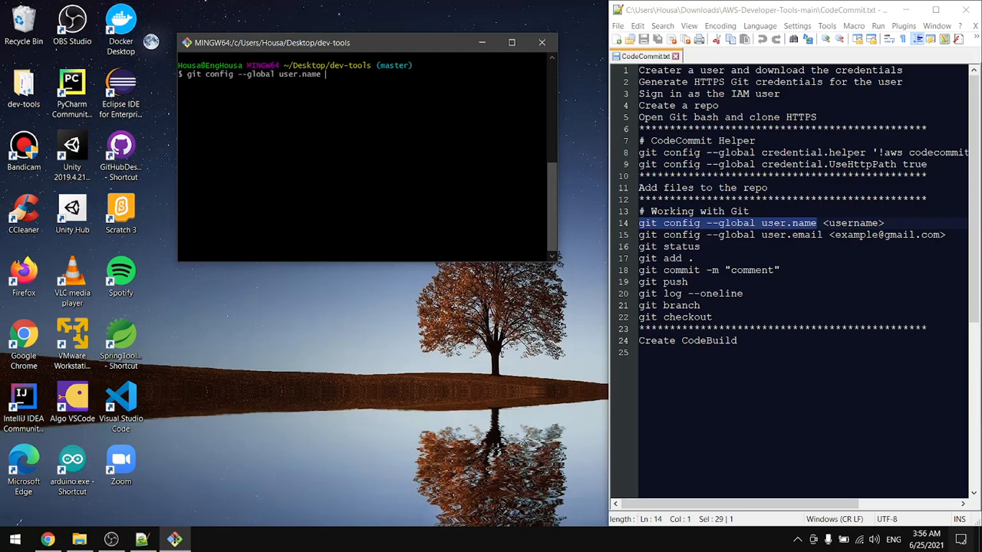
type("koko")
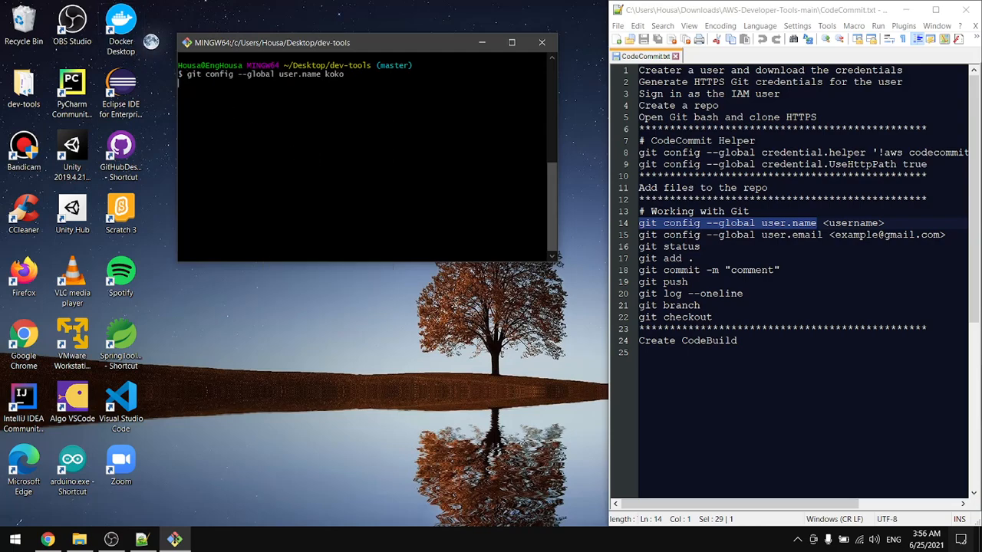
key("Return")
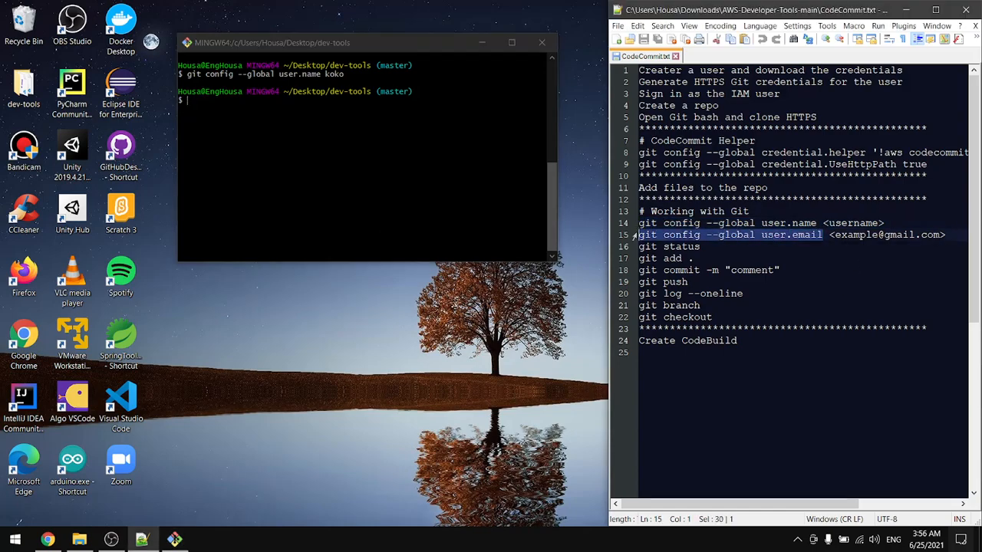
type("git config --global user.email")
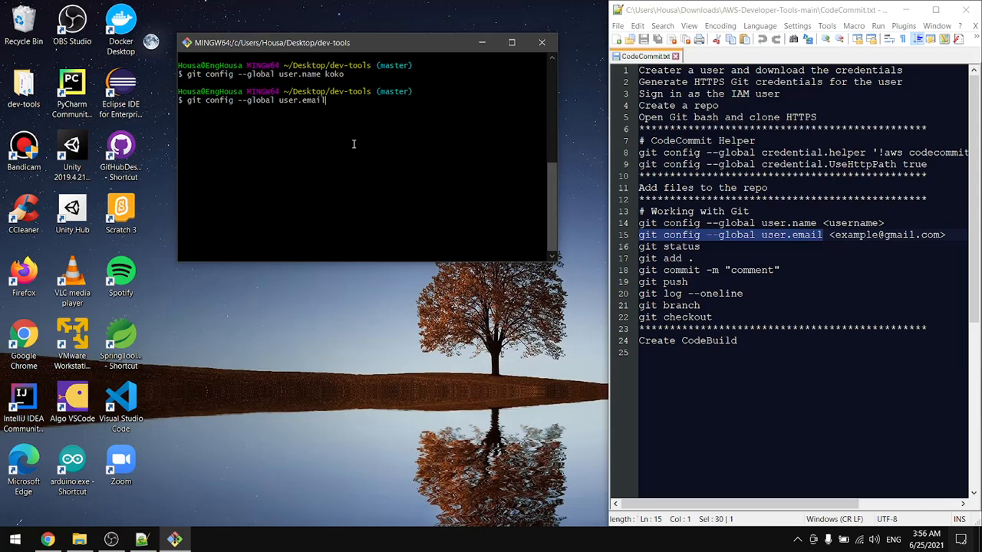
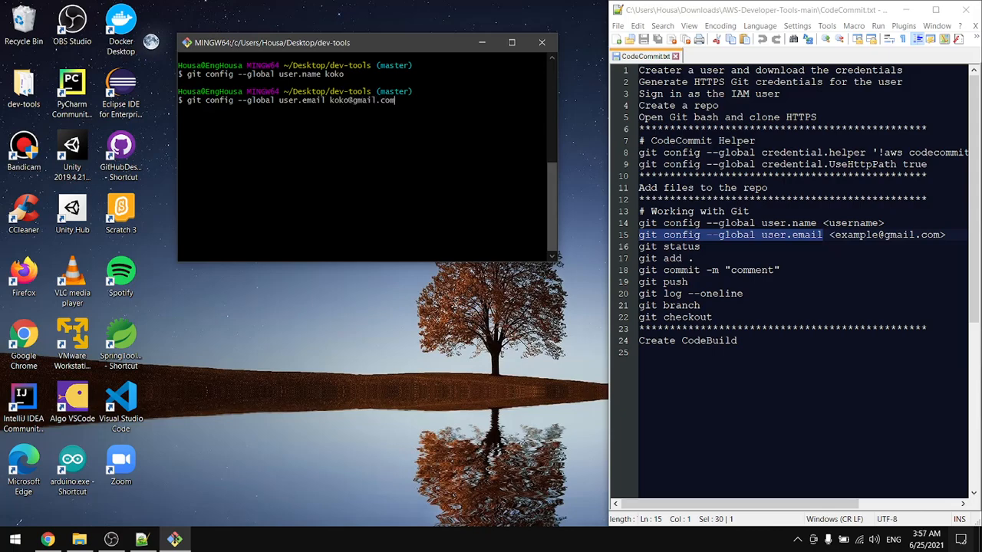
key("Return")
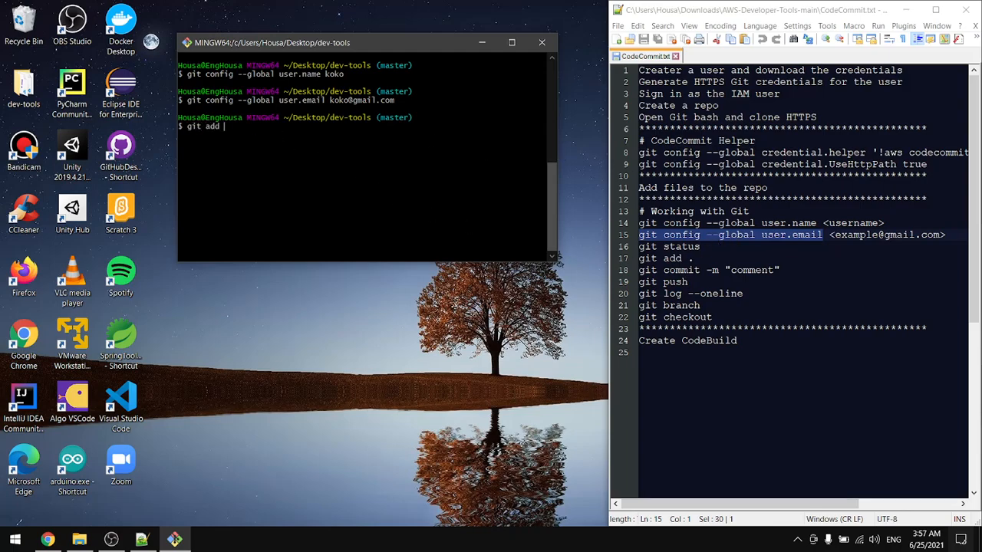
- Stage all files with git add . and commit them with message 'Adding file'
key("Return")
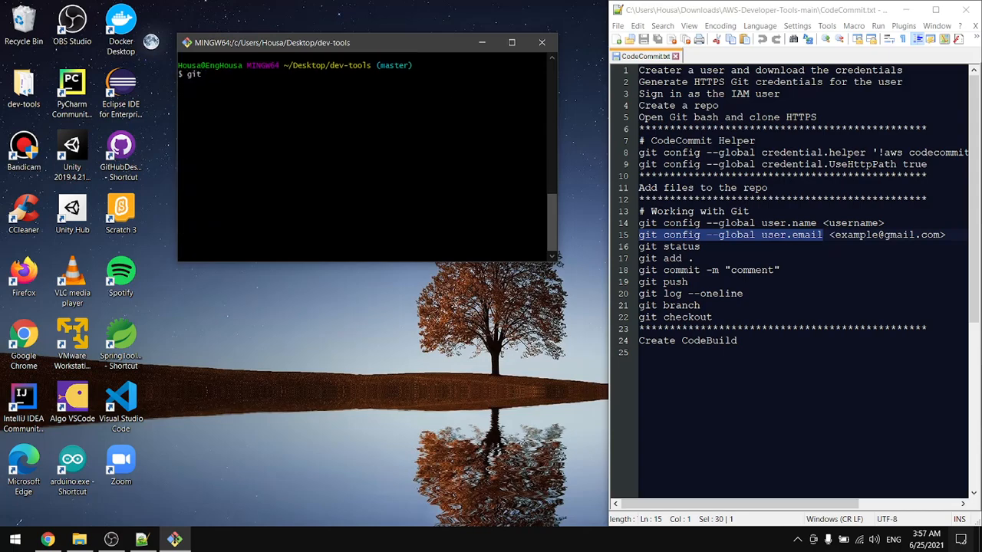
type("commit")
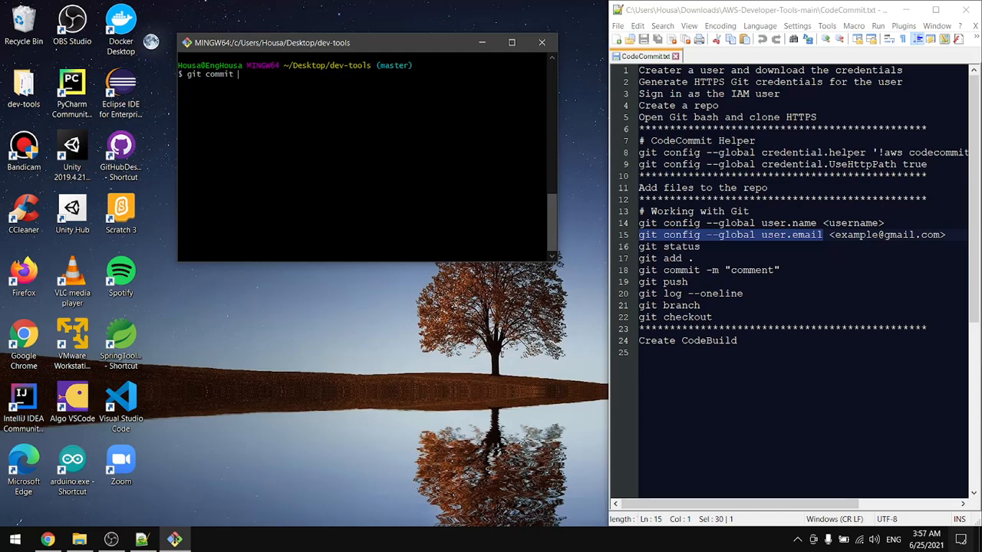
type("-m \"")
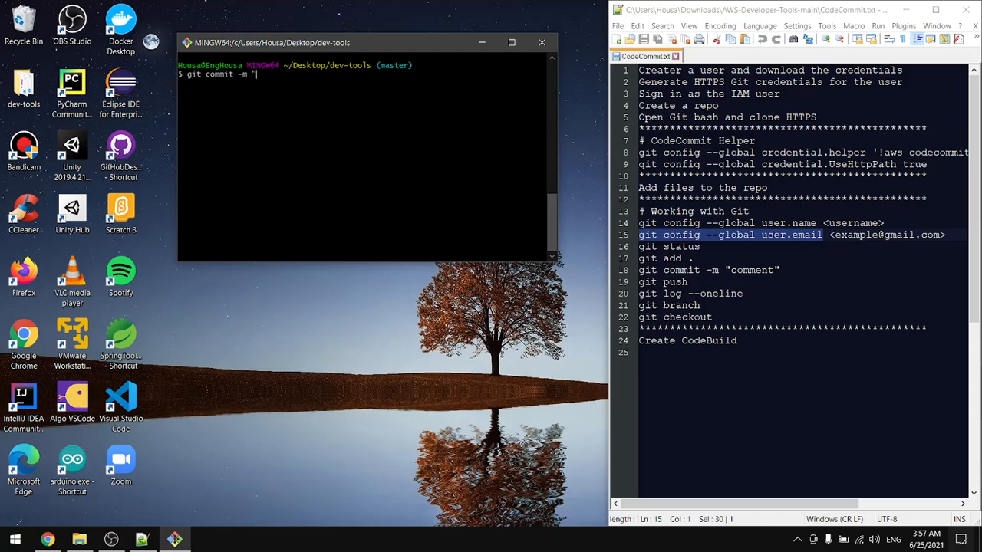
type("Adid")
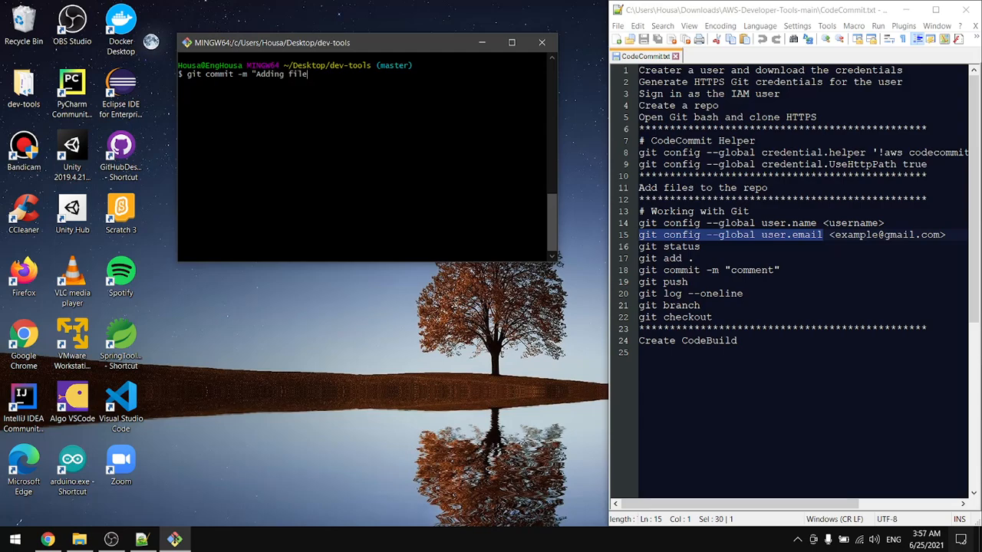
key("Return")
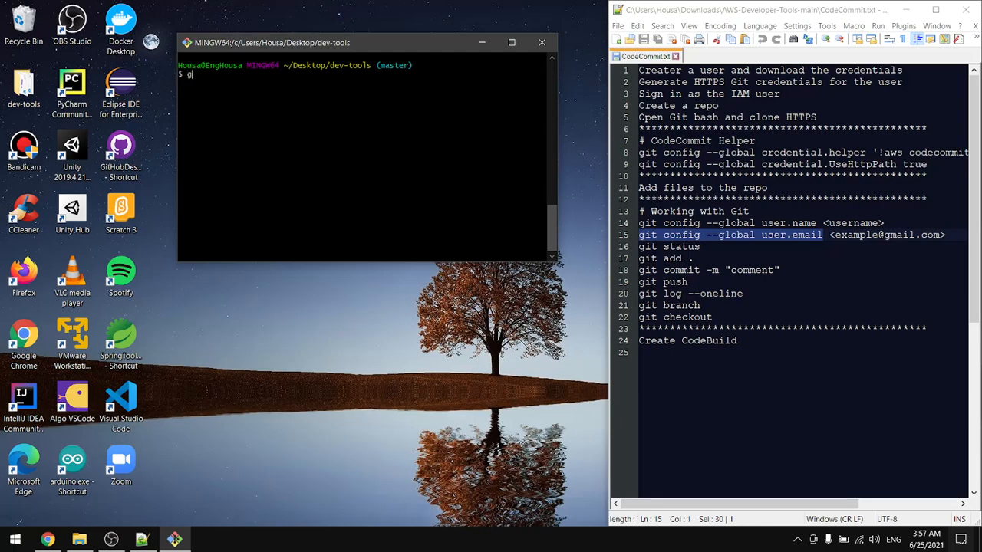
- Push the commit to the remote dev-tools repository with git push
type("it pus")
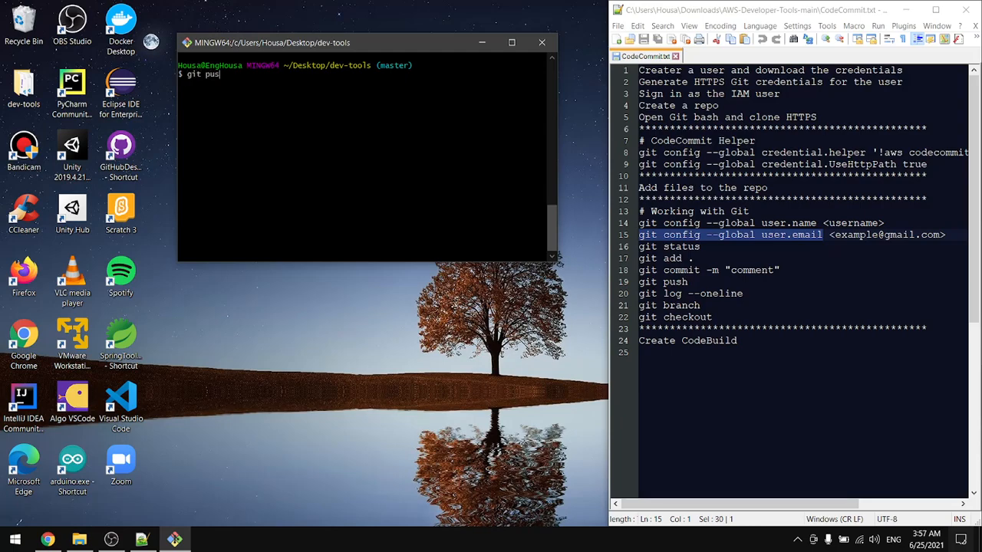
type("h")
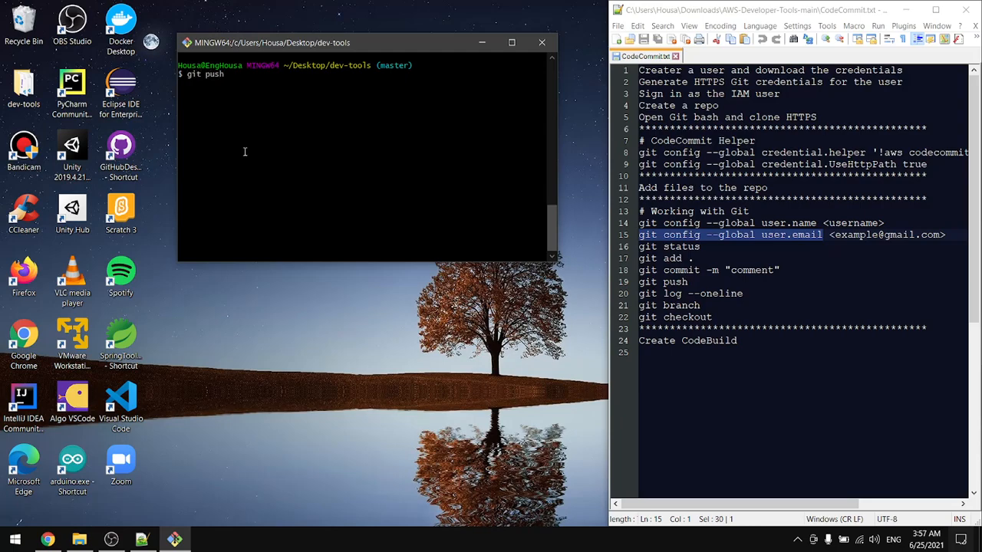
mouse_move(393, 163)
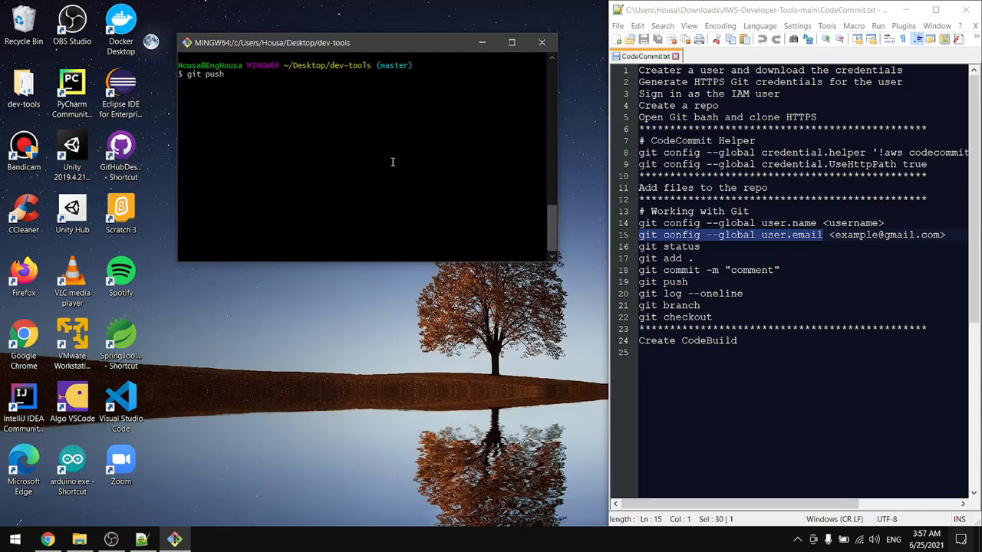
key("Return")
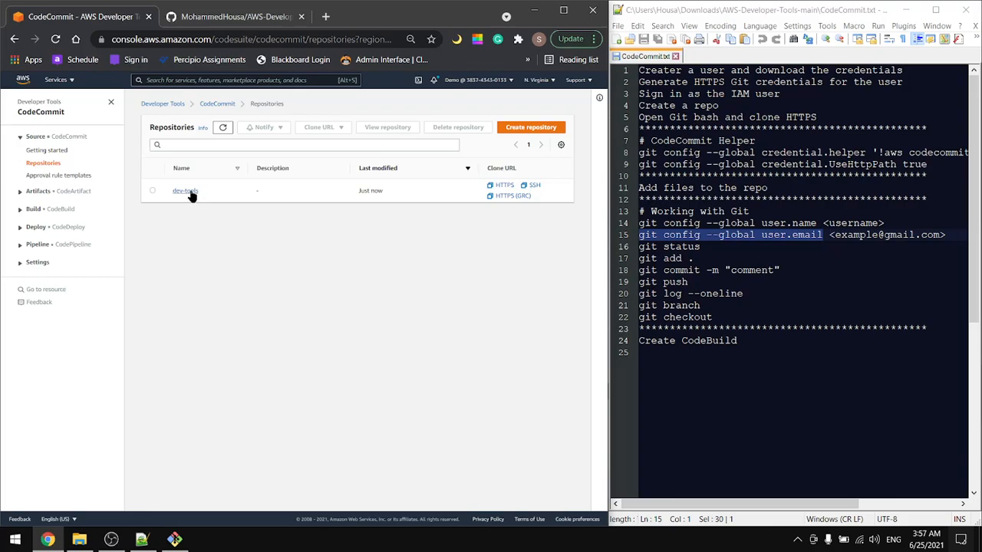
- Open the dev-tools repository in CodeCommit to see the pushed files listed
left_click(184, 190)
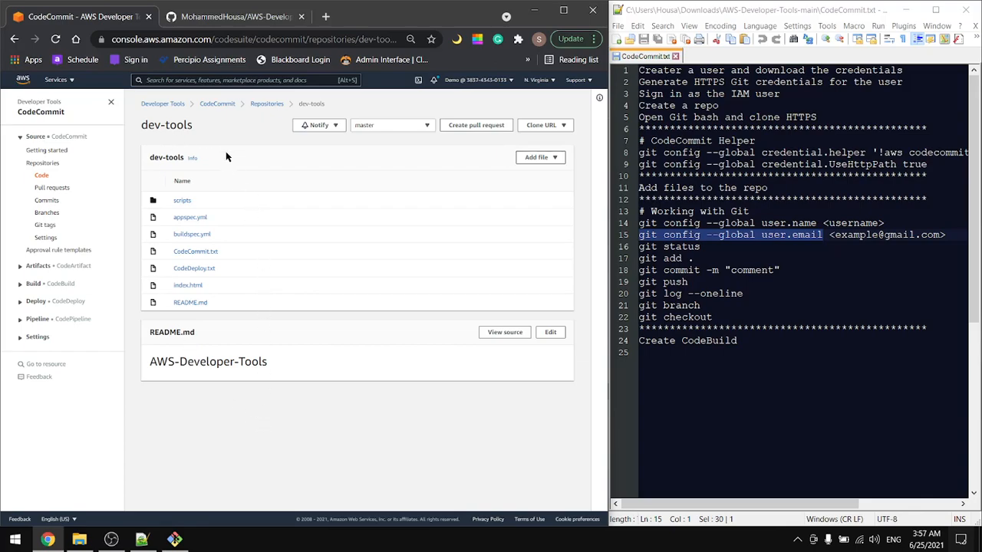
mouse_move(233, 338)
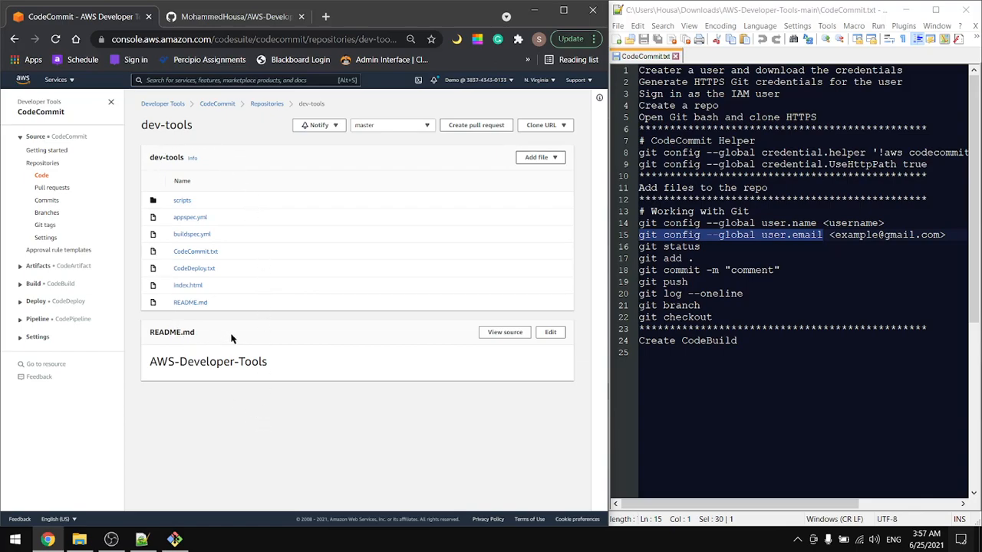
mouse_move(182, 348)
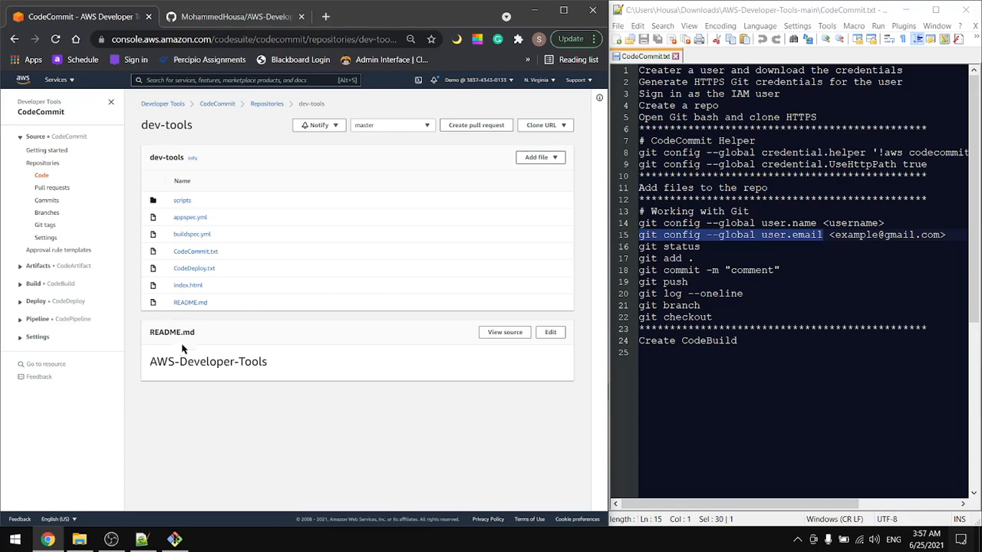
mouse_move(249, 312)
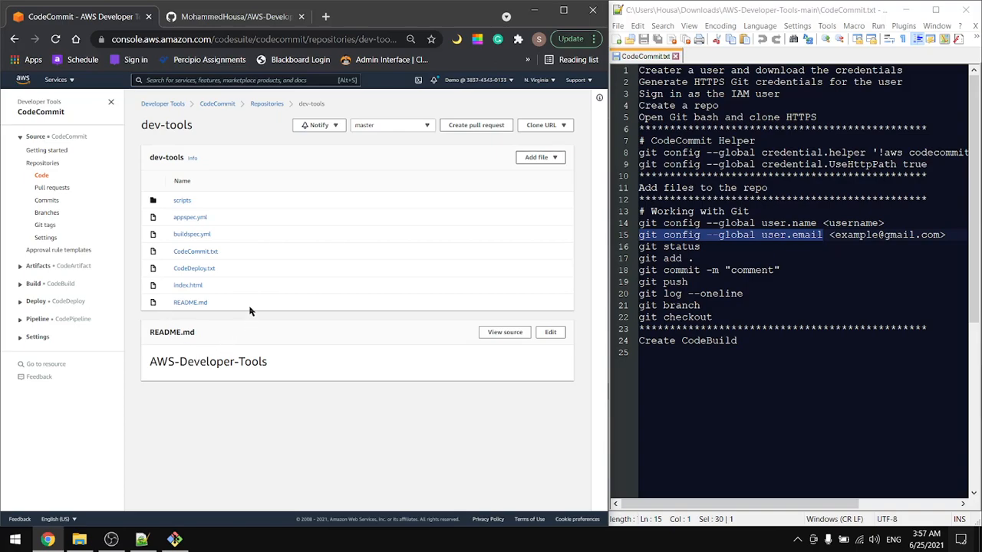